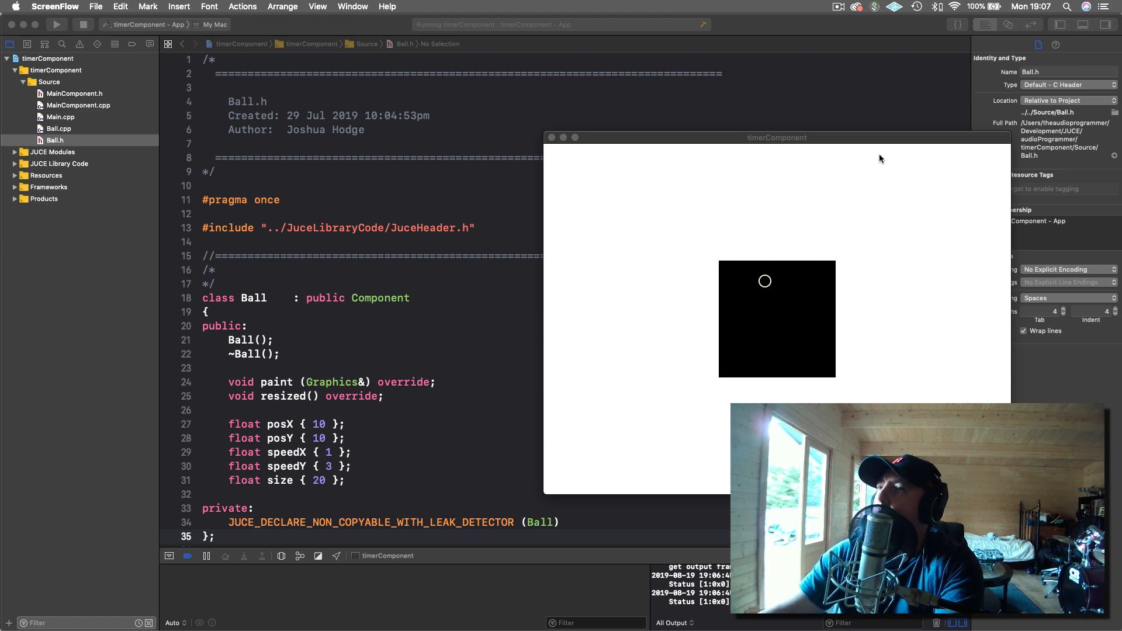
{"action": "mouse_move", "coordinate": [889, 193]}
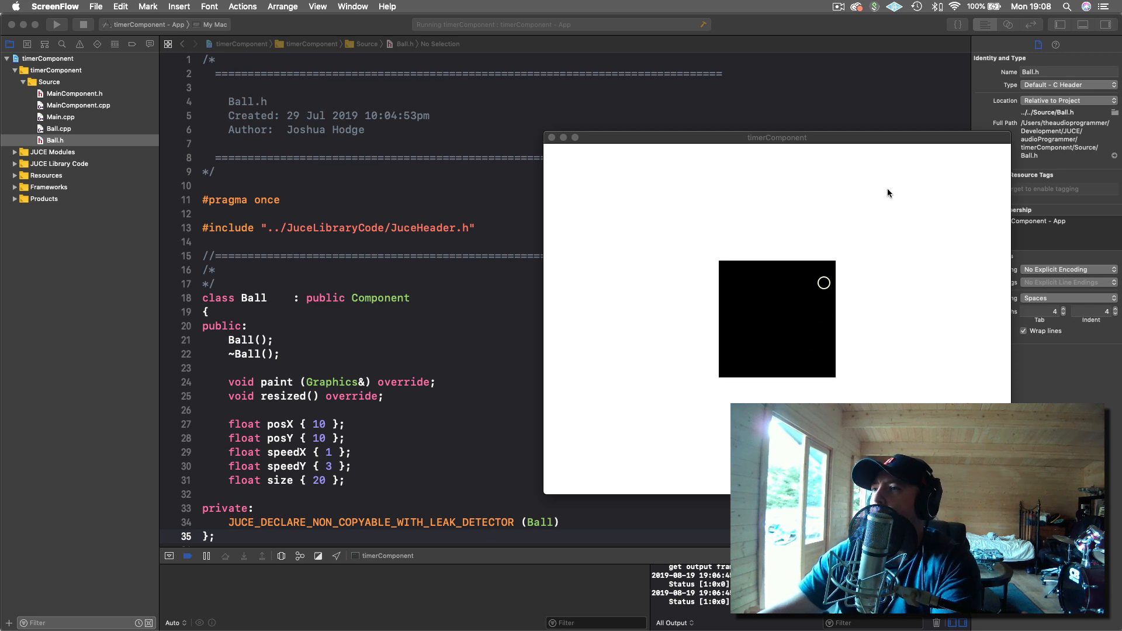
{"action": "mouse_move", "coordinate": [753, 305]}
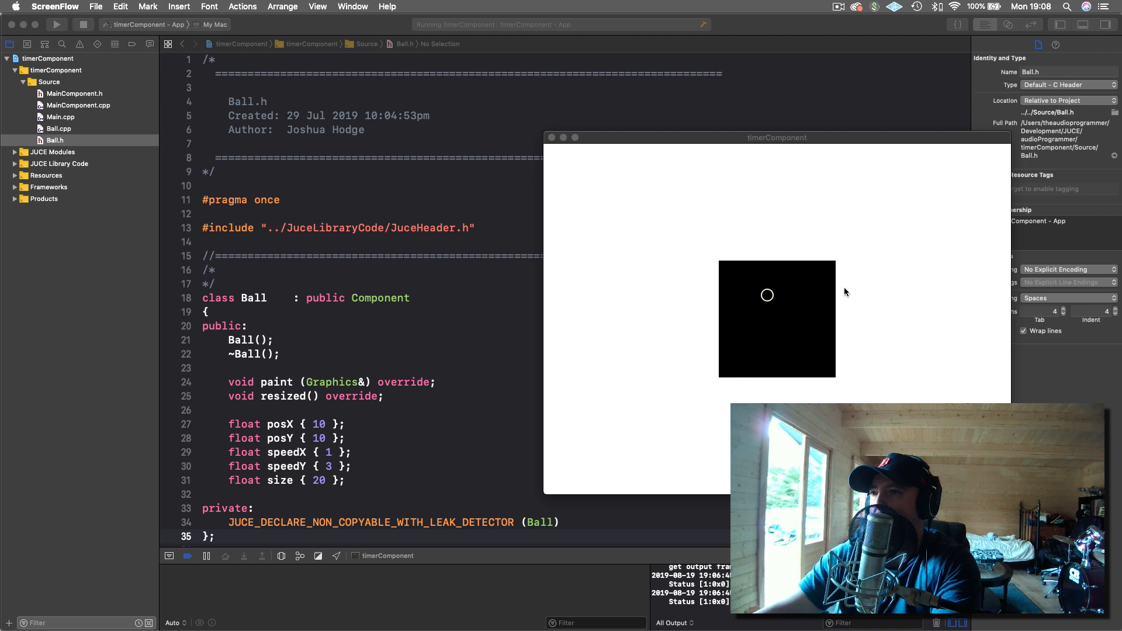
{"action": "mouse_move", "coordinate": [904, 278]}
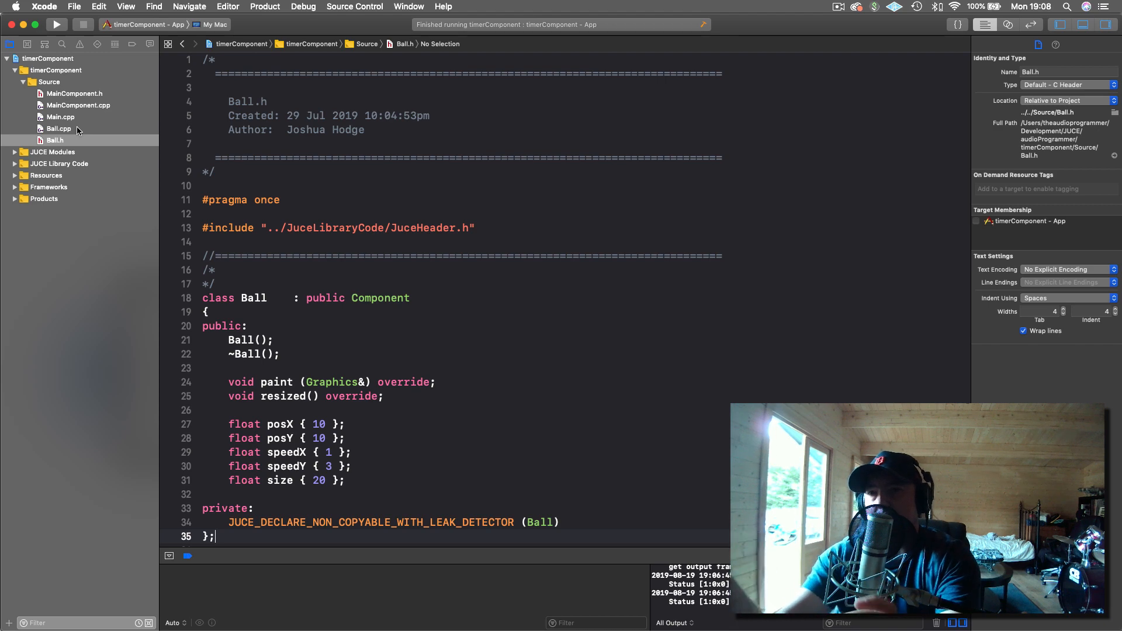
Step: Review paint() in Ball.cpp, then select Component in the Ball class declaration in Ball.h
{"action": "left_click", "coordinate": [57, 129]}
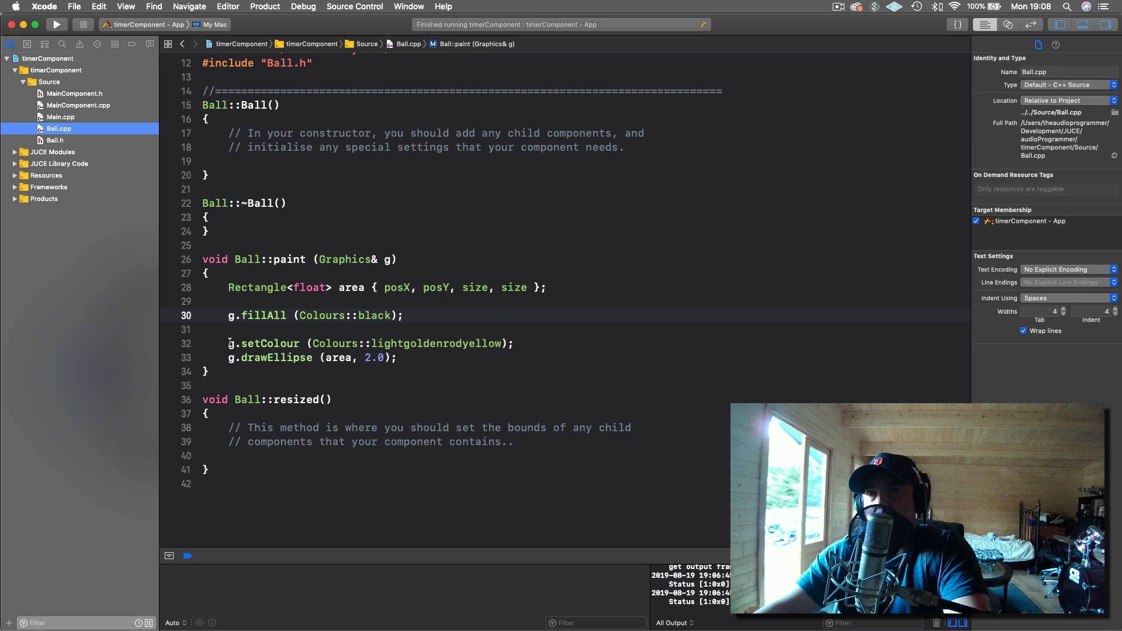
{"action": "triple_click", "coordinate": [370, 343]}
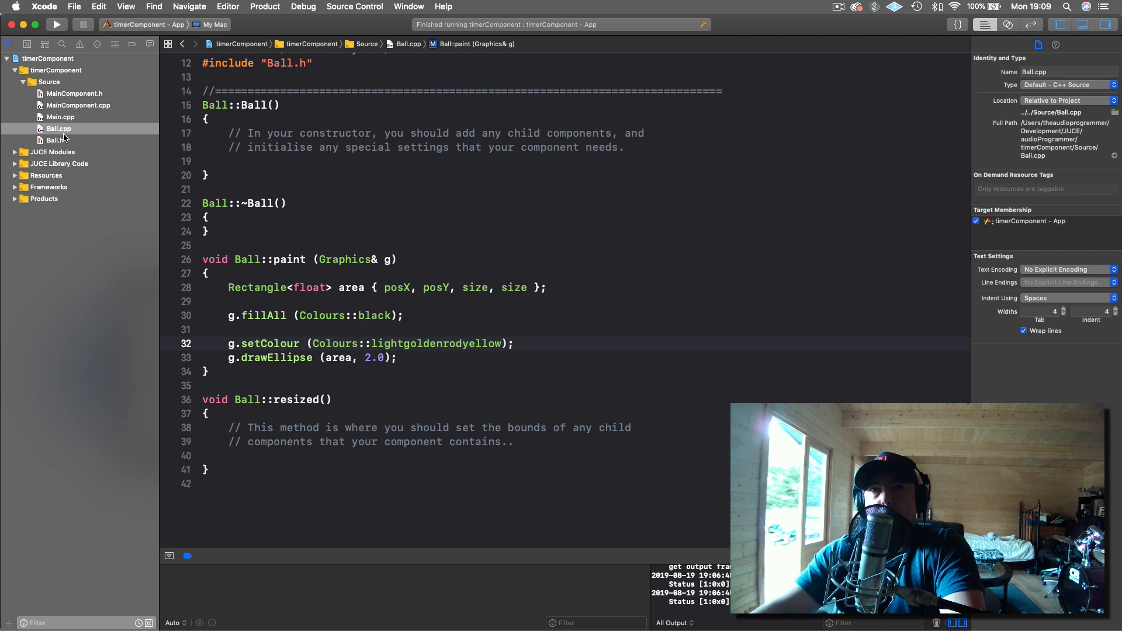
{"action": "left_click", "coordinate": [51, 140]}
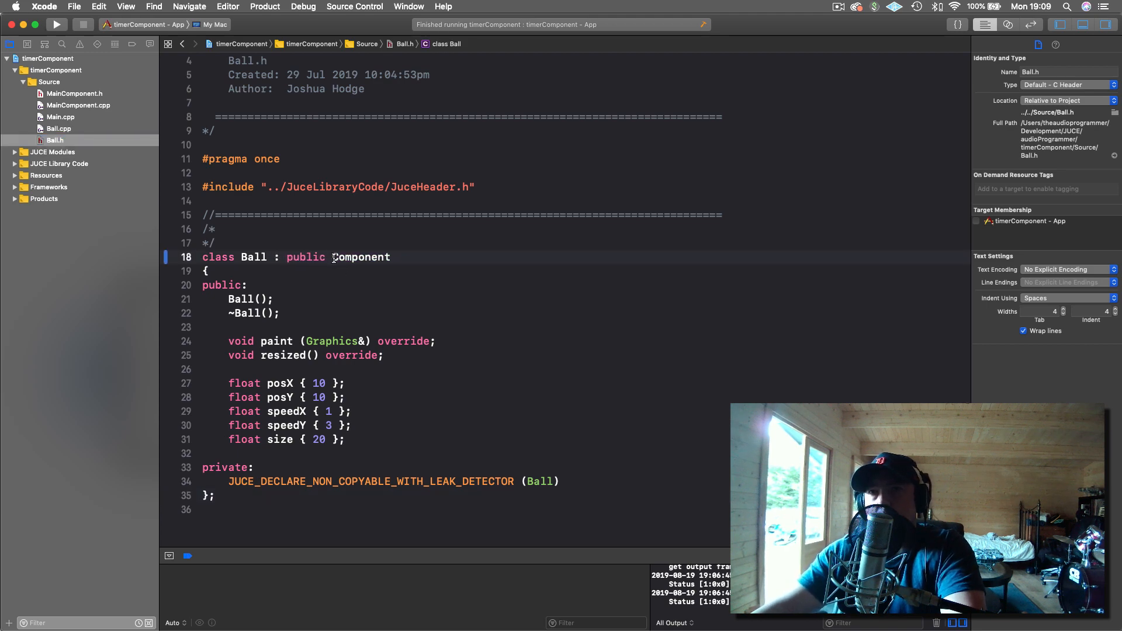
{"action": "double_click", "coordinate": [360, 257]}
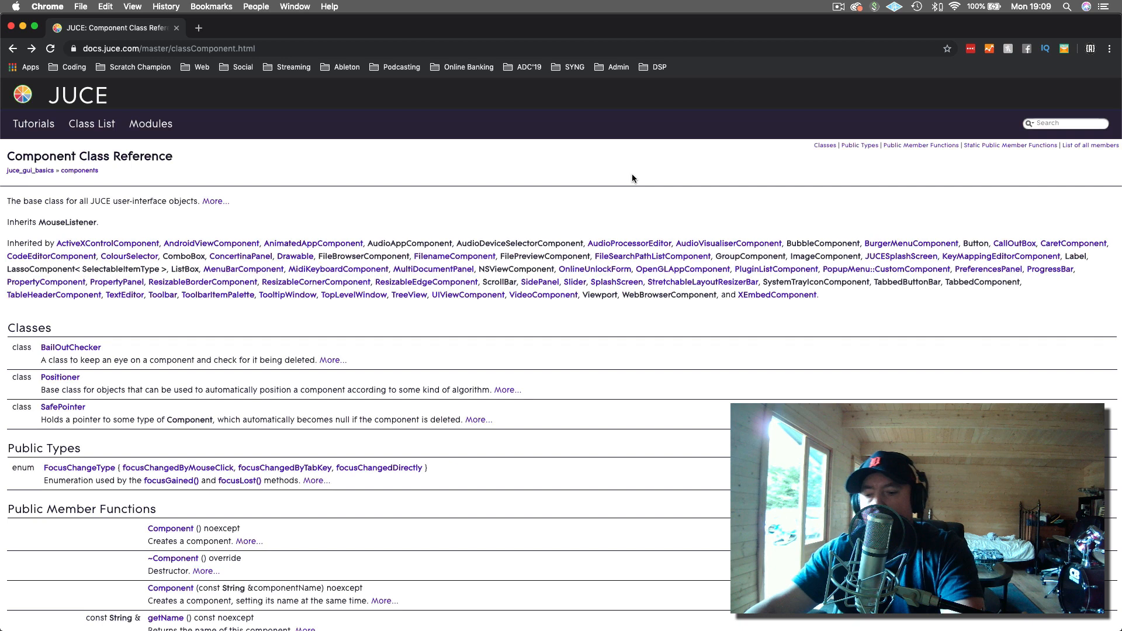
Step: Search the Component reference page for 'mouseen' and read the mouseEnter/mouseExit callbacks
{"action": "key", "text": "cmd+f"}
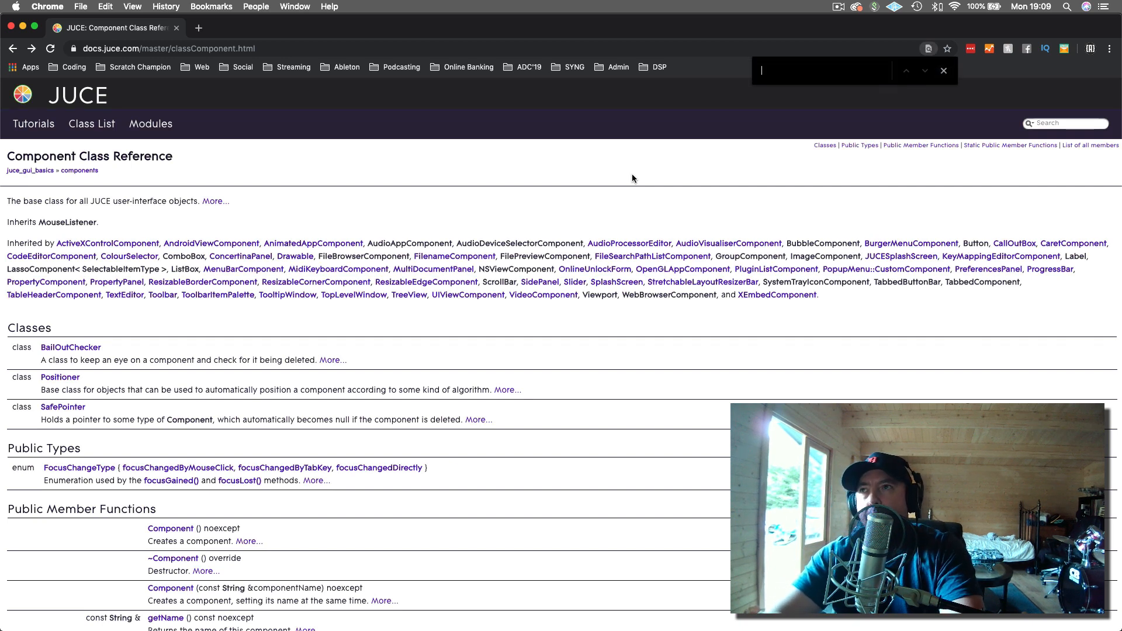
{"action": "type", "text": "mouseen"}
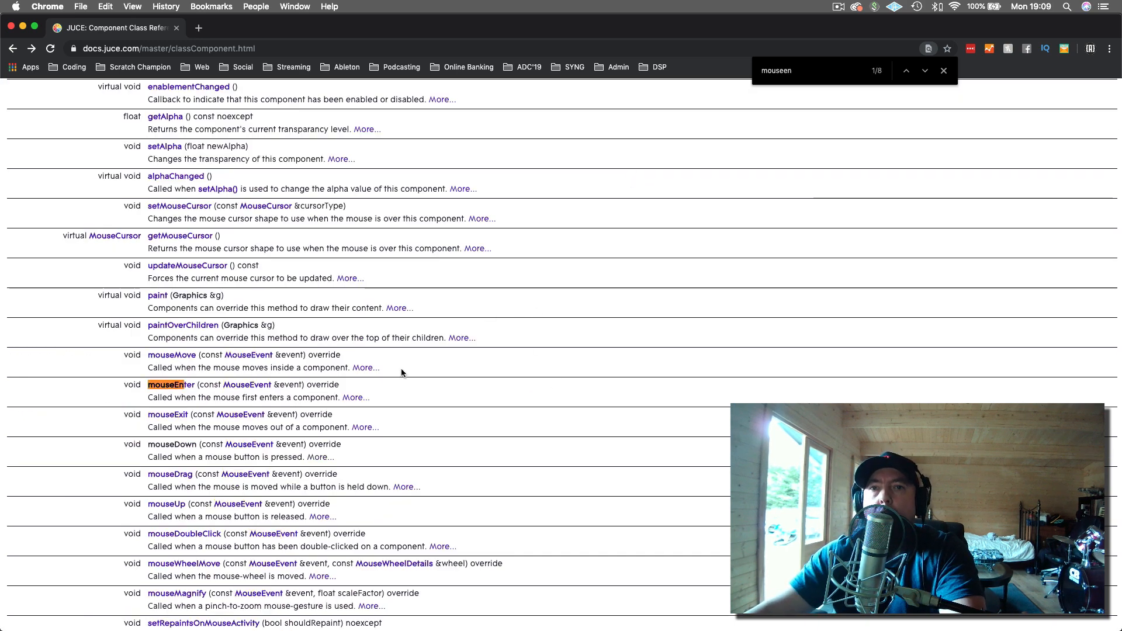
{"action": "scroll", "scroll_direction": "down", "scroll_amount": 3}
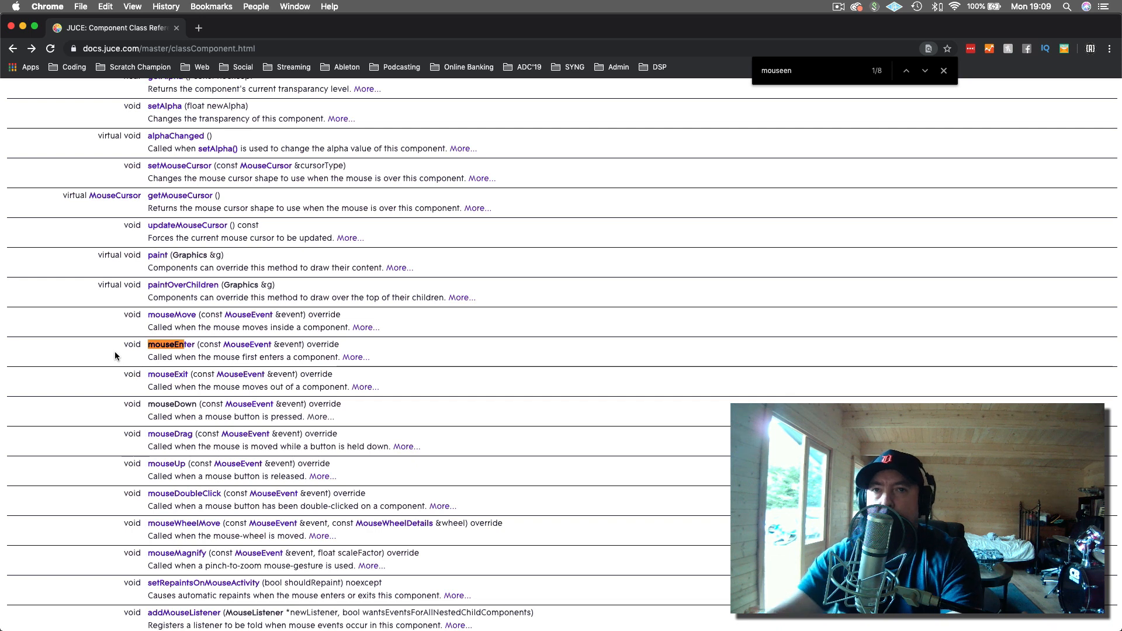
{"action": "mouse_move", "coordinate": [138, 344]}
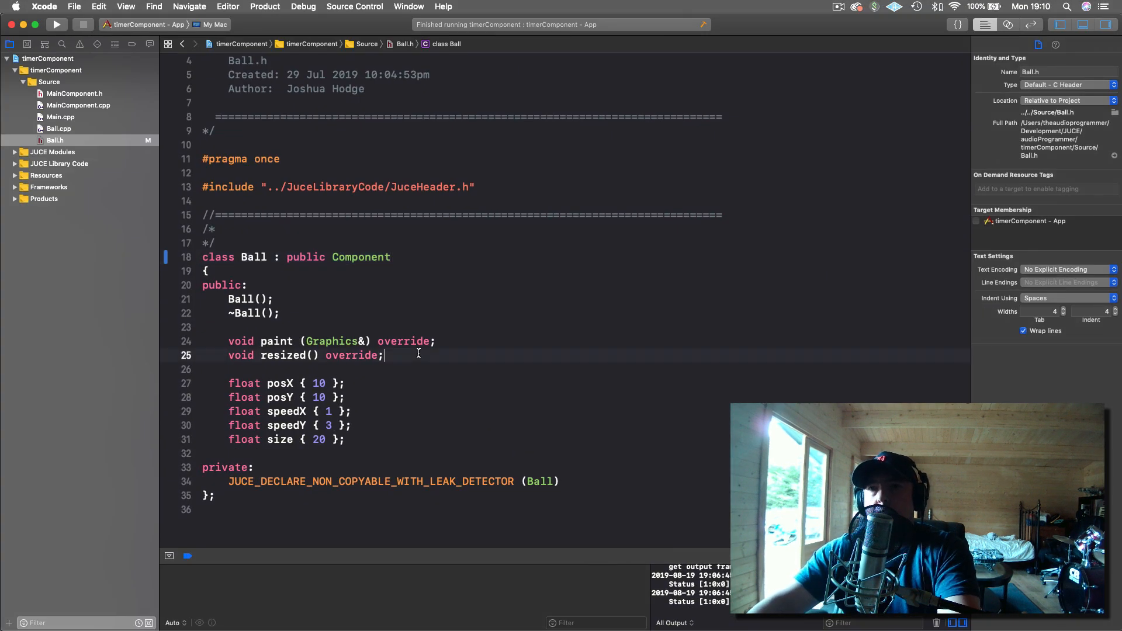
Step: Declare 'void mouseEnter (const MouseEvent &event) override;' and the matching mouseExit in Ball.h
{"action": "type", "text": "voi"}
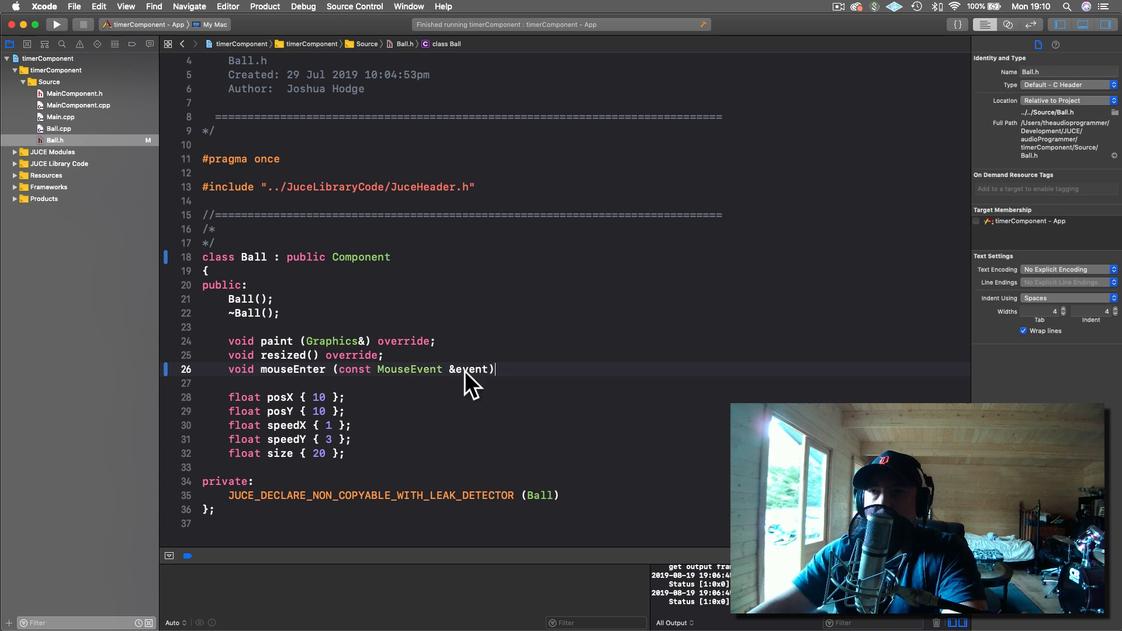
{"action": "type", "text": "ov"}
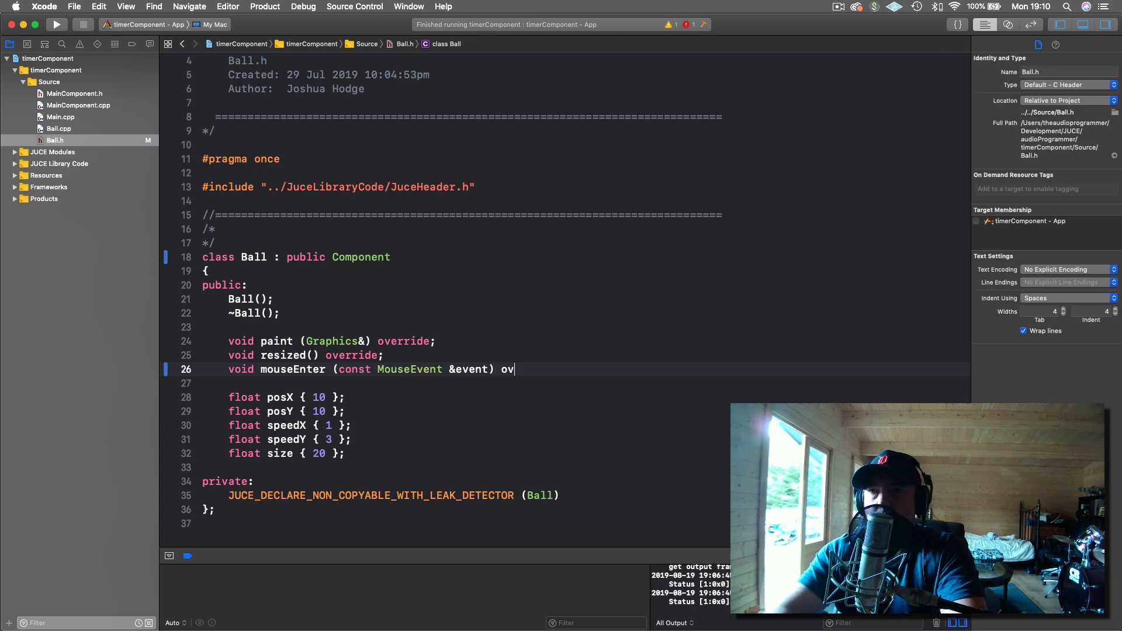
{"action": "type", "text": "erride;"}
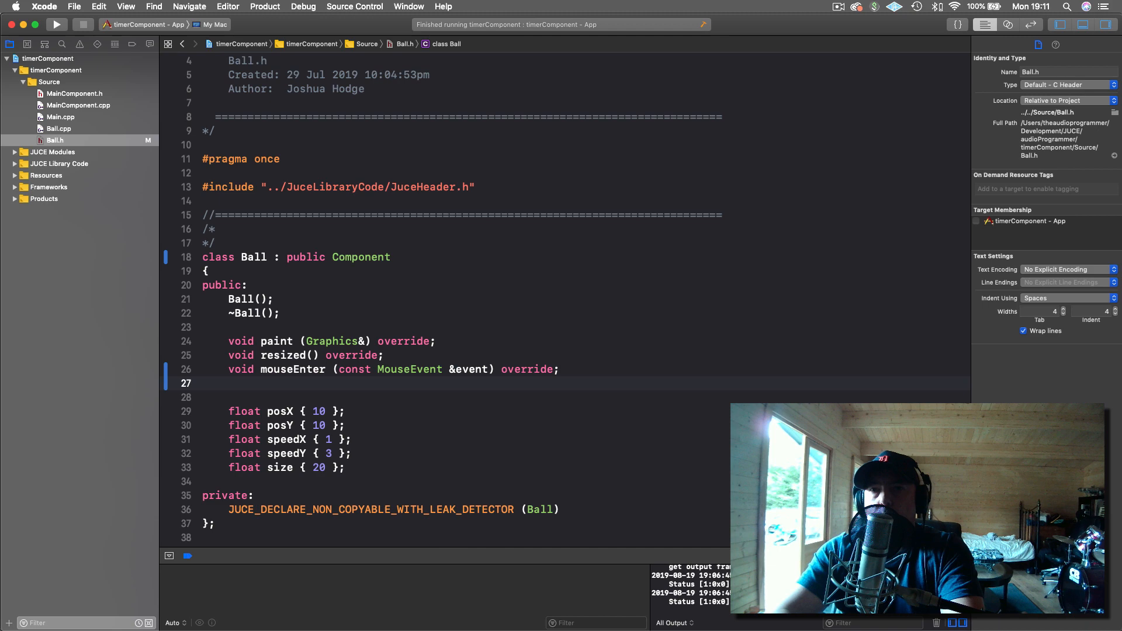
{"action": "type", "text": "void"}
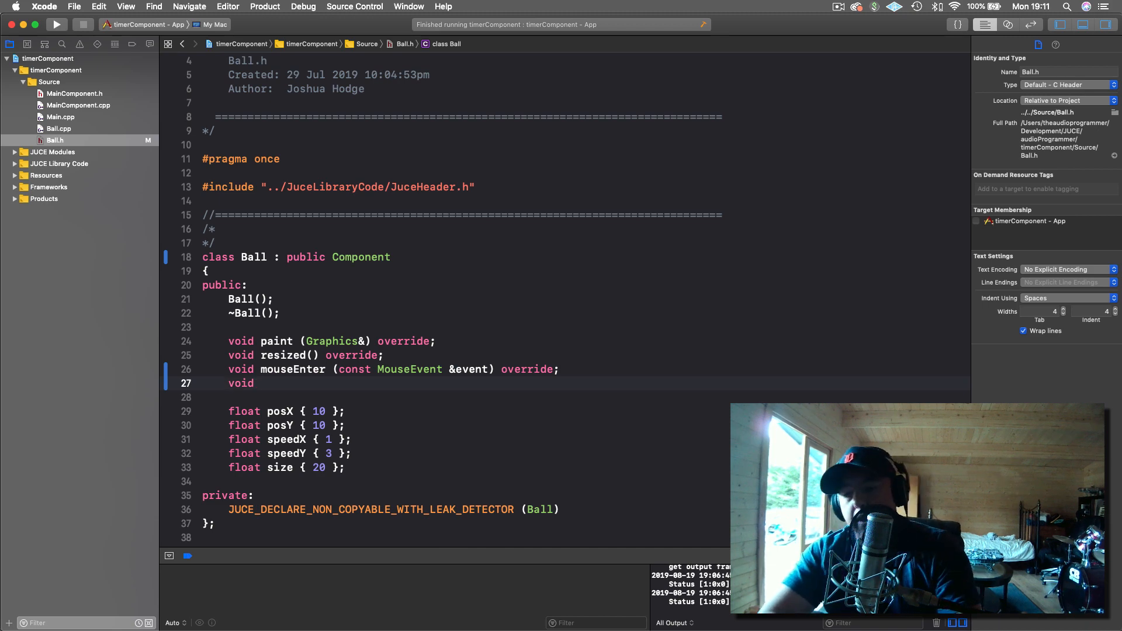
{"action": "type", "text": "mouseEnter (const MouseEvent &event) o"}
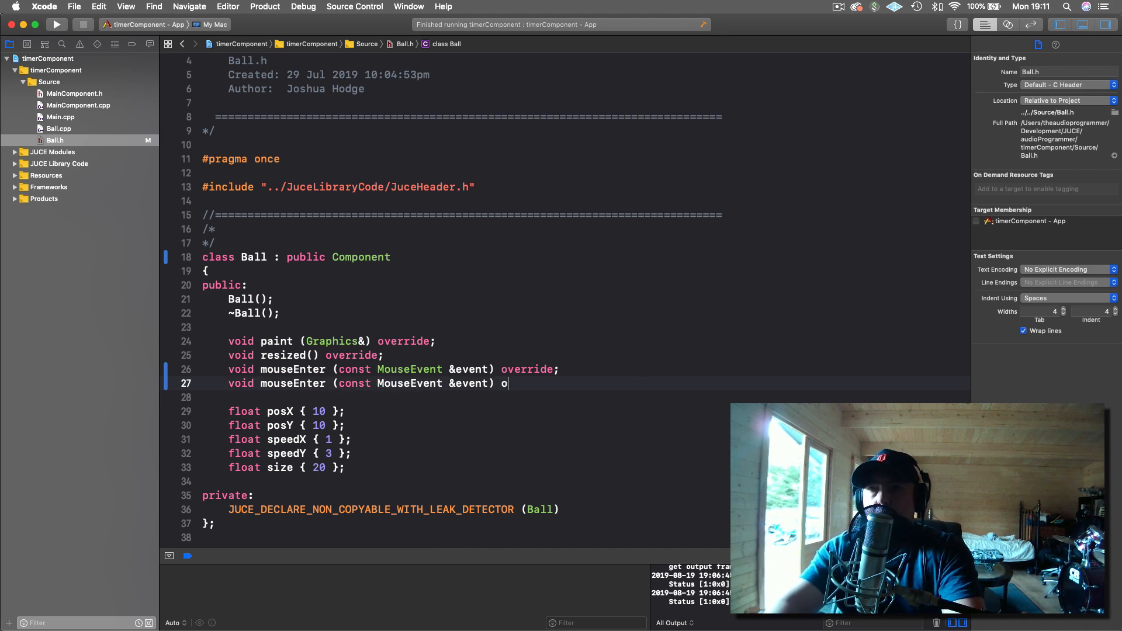
{"action": "type", "text": "verride;"}
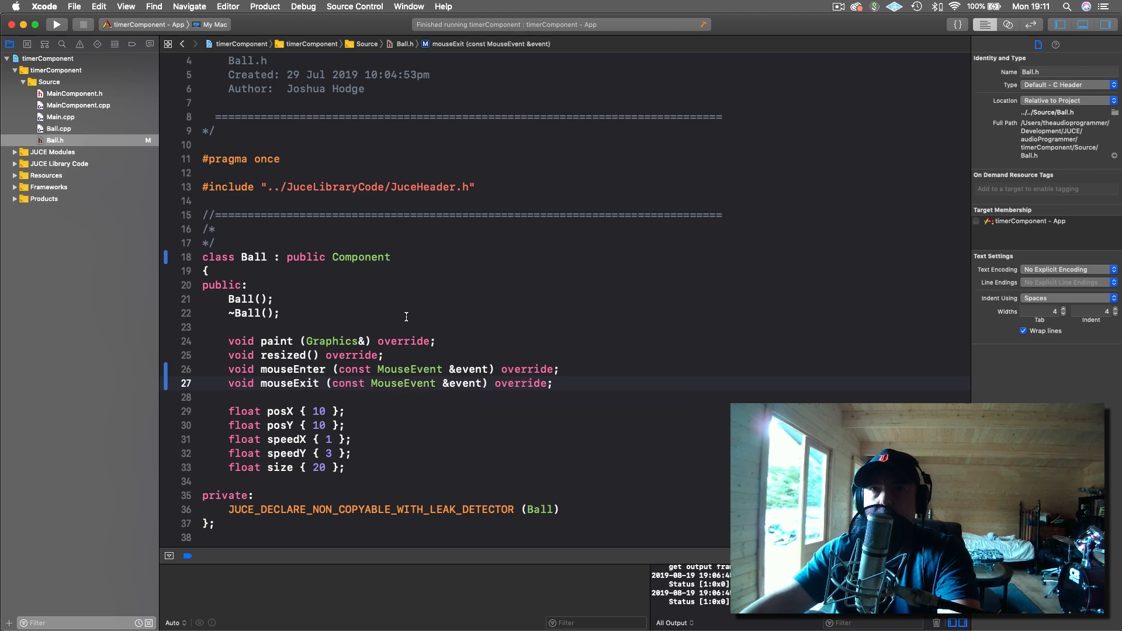
{"action": "left_click", "coordinate": [56, 129]}
{"action": "type", "text": "void Ba"}
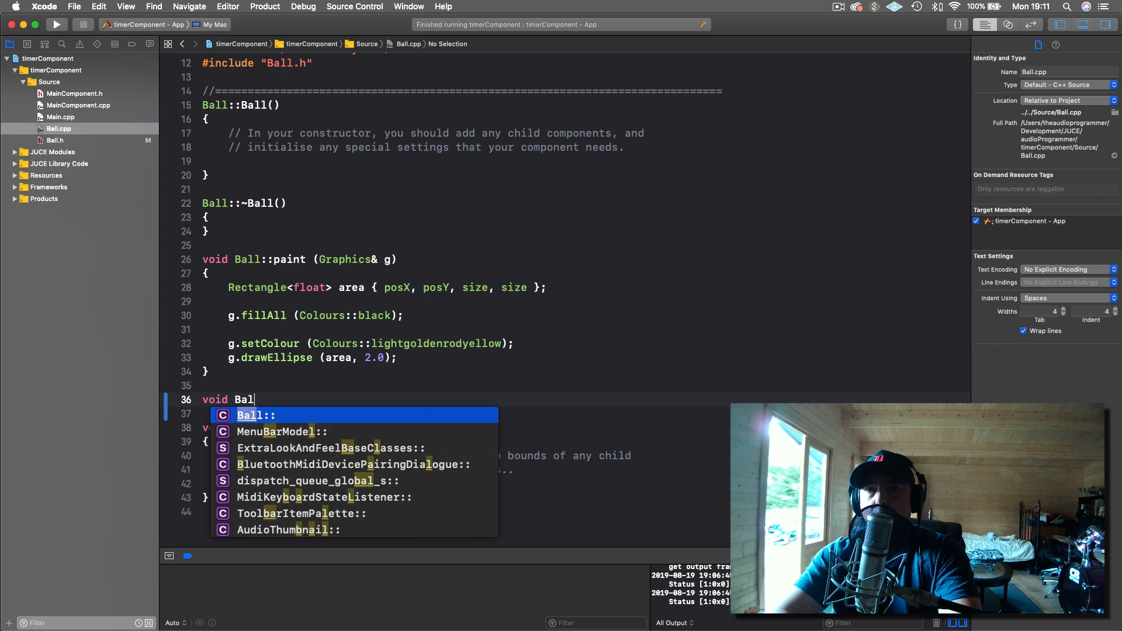
Step: Add an empty Ball::mouseEnter definition in Ball.cpp via autocompletion
{"action": "type", "text": "l::mouse"}
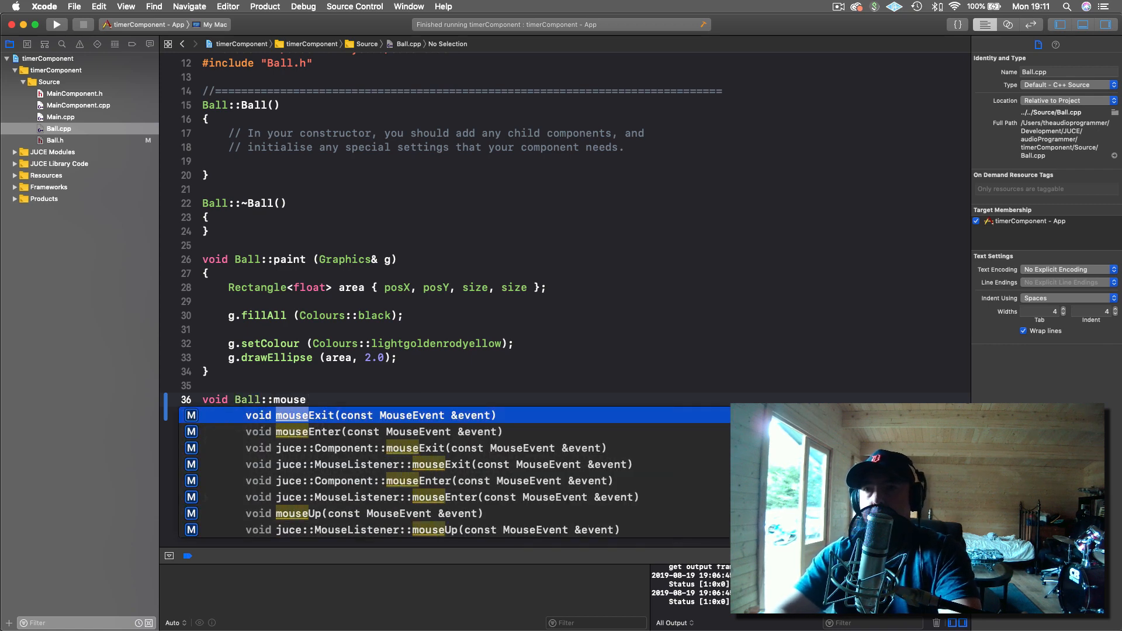
{"action": "left_click", "coordinate": [303, 432]}
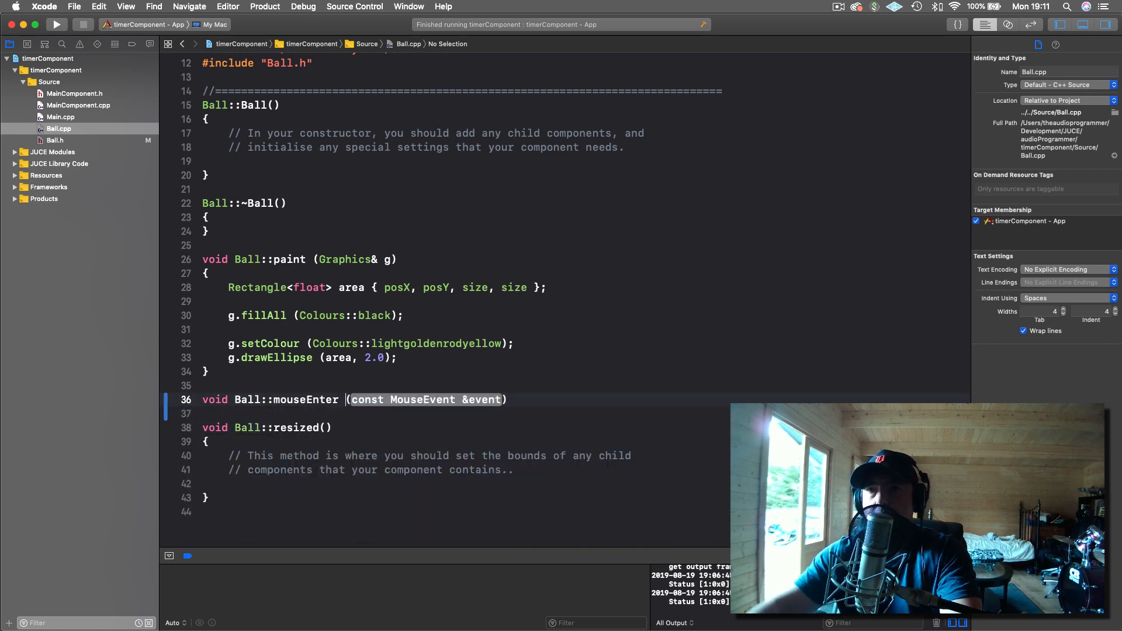
{"action": "type", "text": "co"}
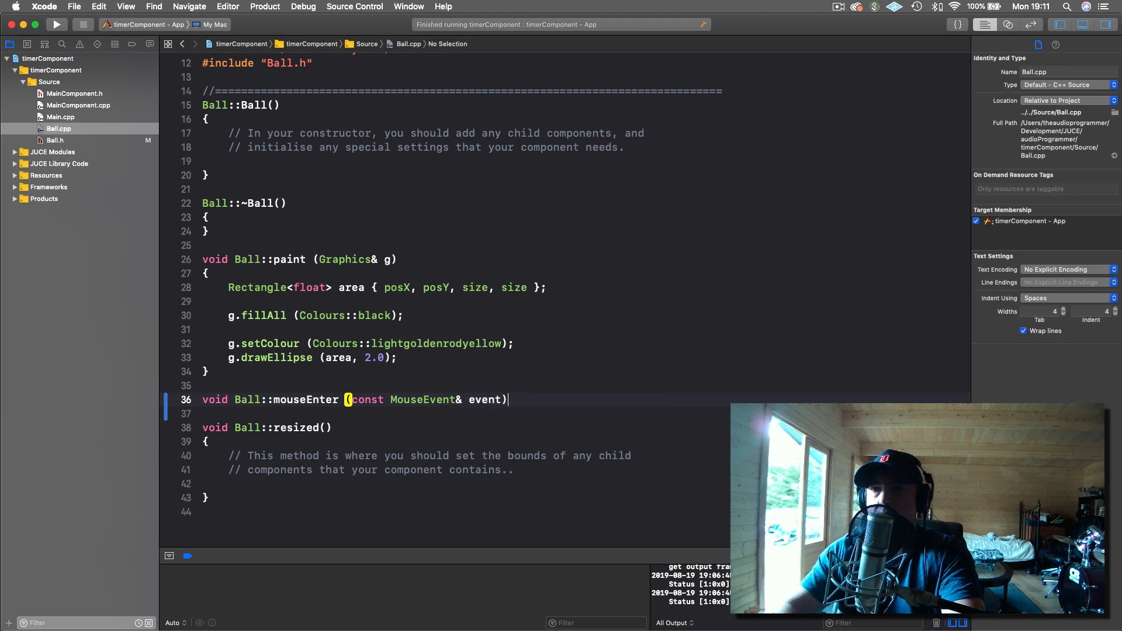
{"action": "key", "text": "Return"}
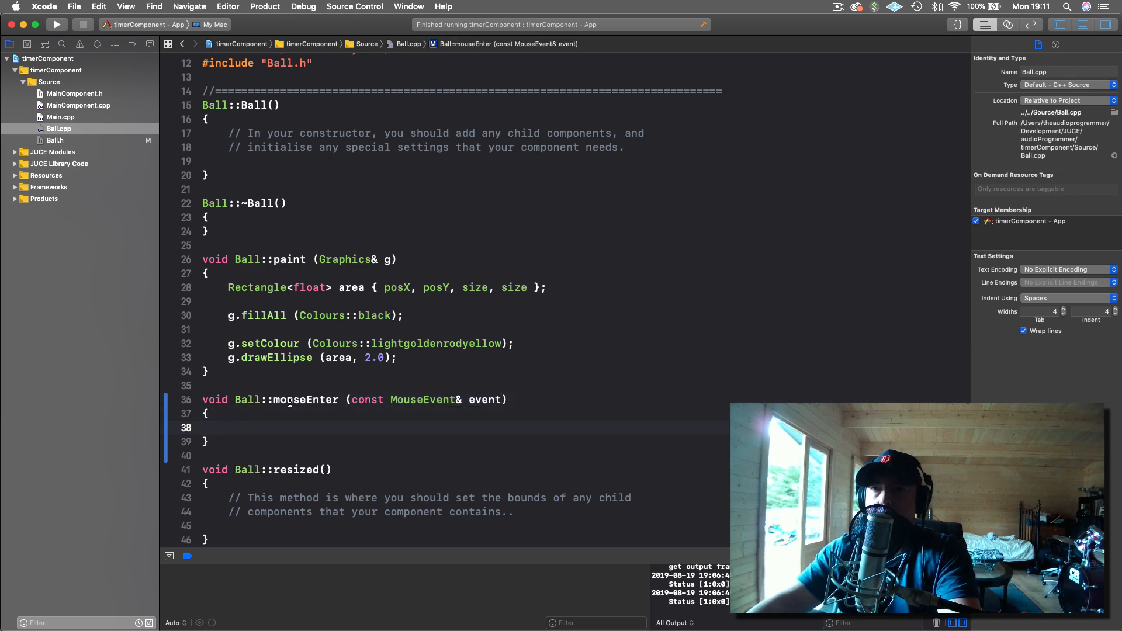
{"action": "left_click_drag", "start_coordinate": [351, 399], "coordinate": [455, 399]}
{"action": "type", "text": "void"}
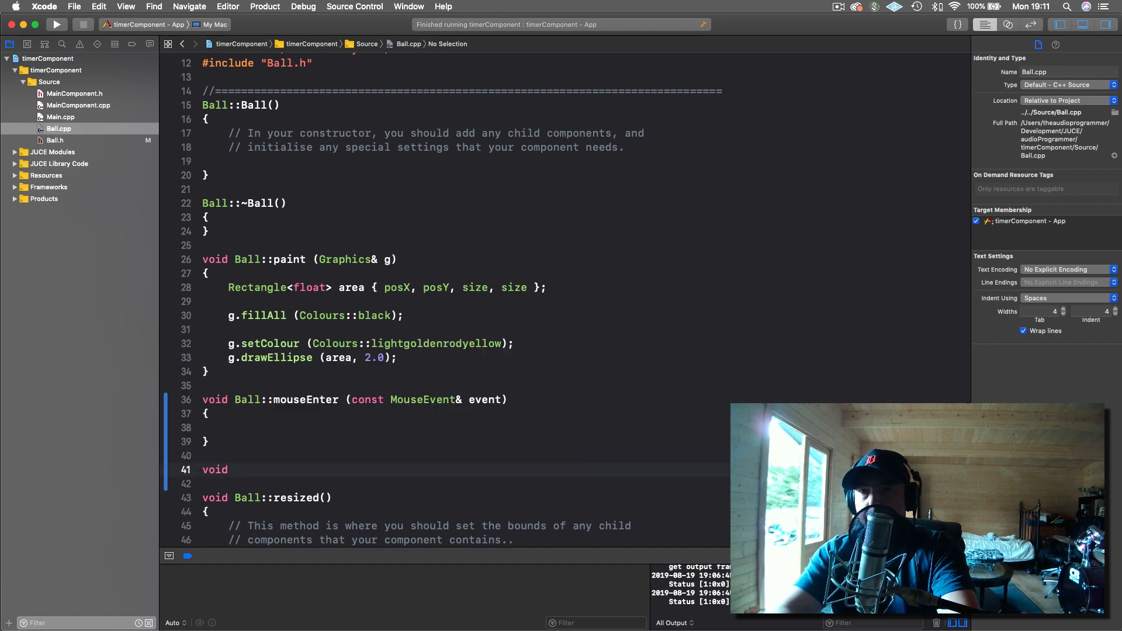
Step: Add an empty Ball::mouseExit definition the same way, then return to Ball.h
{"action": "type", "text": "Ball::"}
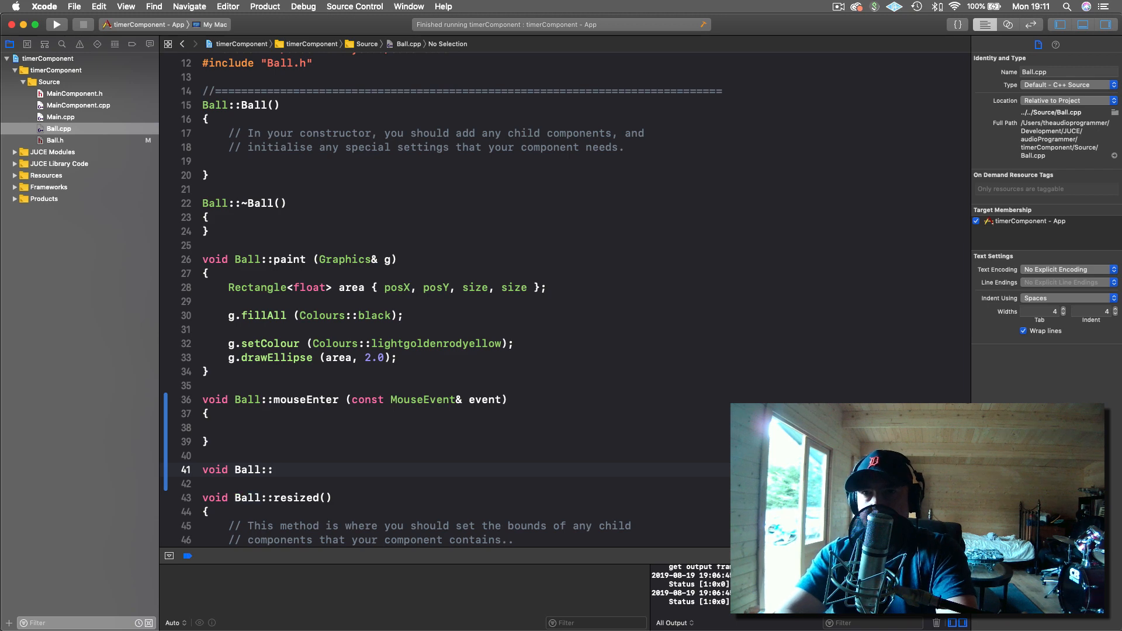
{"action": "type", "text": "mouse"}
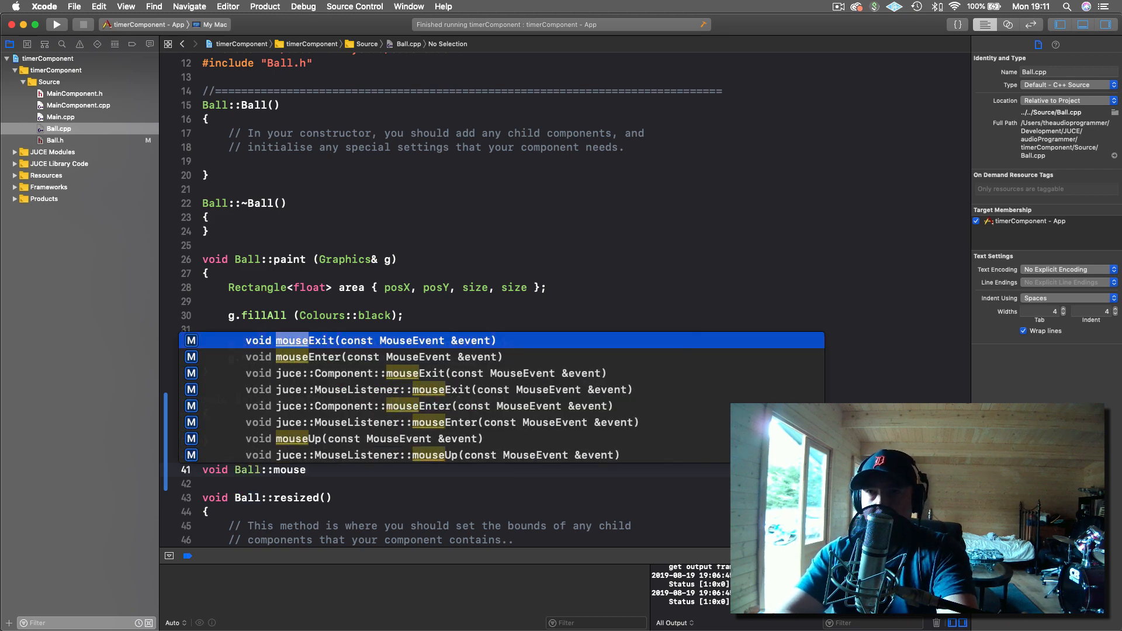
{"action": "key", "text": "return"}
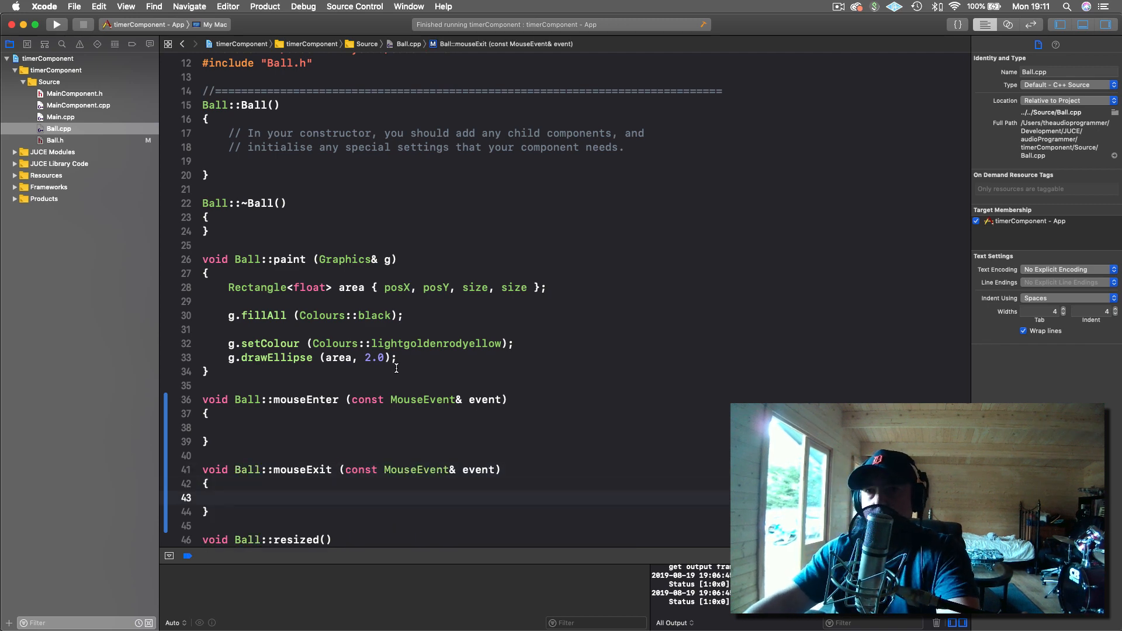
{"action": "scroll", "scroll_direction": "down", "scroll_amount": 3}
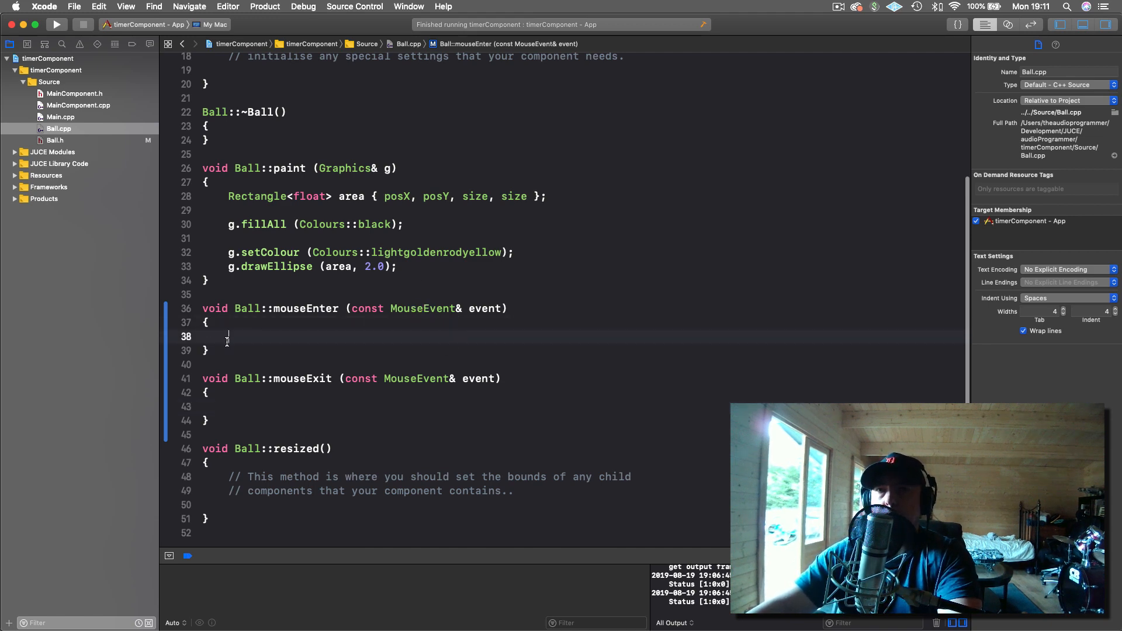
{"action": "mouse_move", "coordinate": [367, 340]}
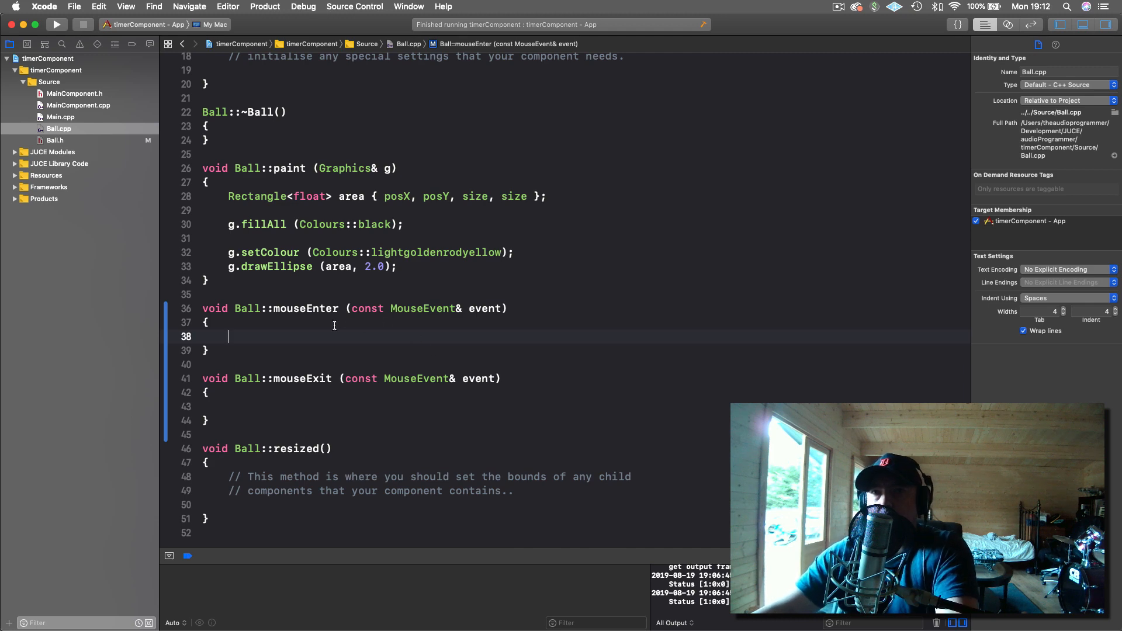
{"action": "left_click", "coordinate": [54, 140]}
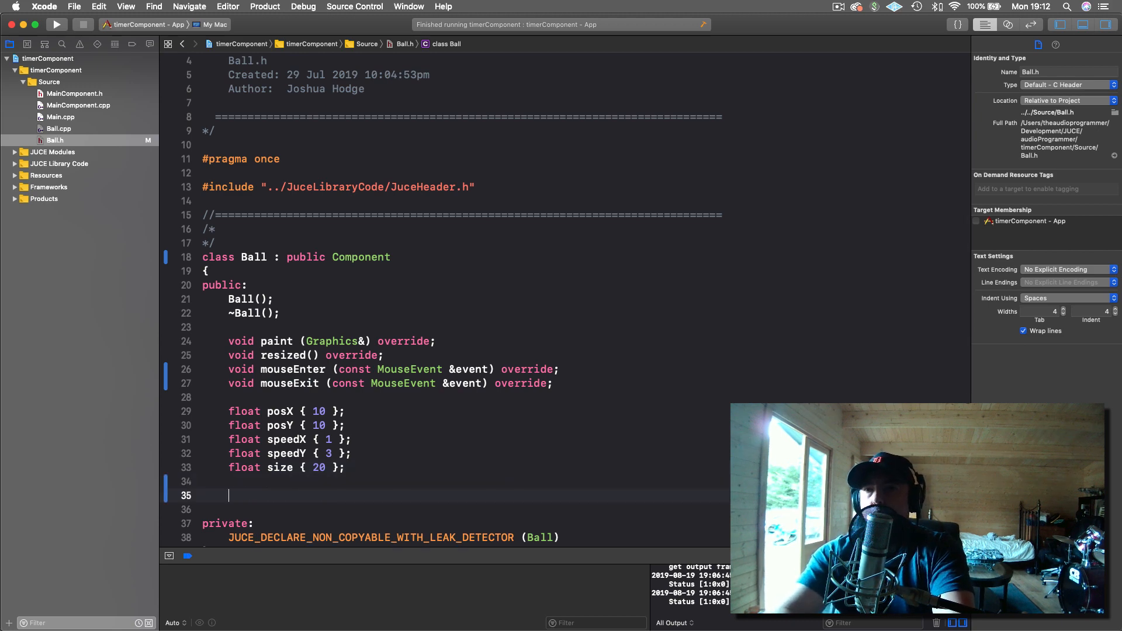
Step: Add 'bool isEntered { false };' to Ball.h and return to Ball.cpp
{"action": "type", "text": "bool isEnte"}
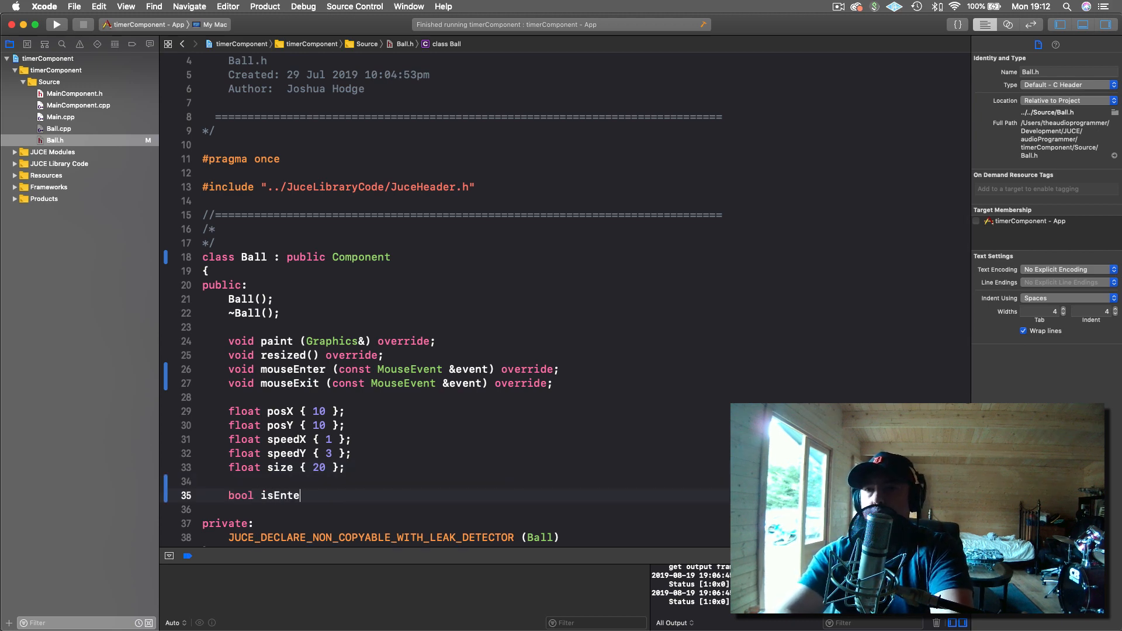
{"action": "type", "text": "red { false };"}
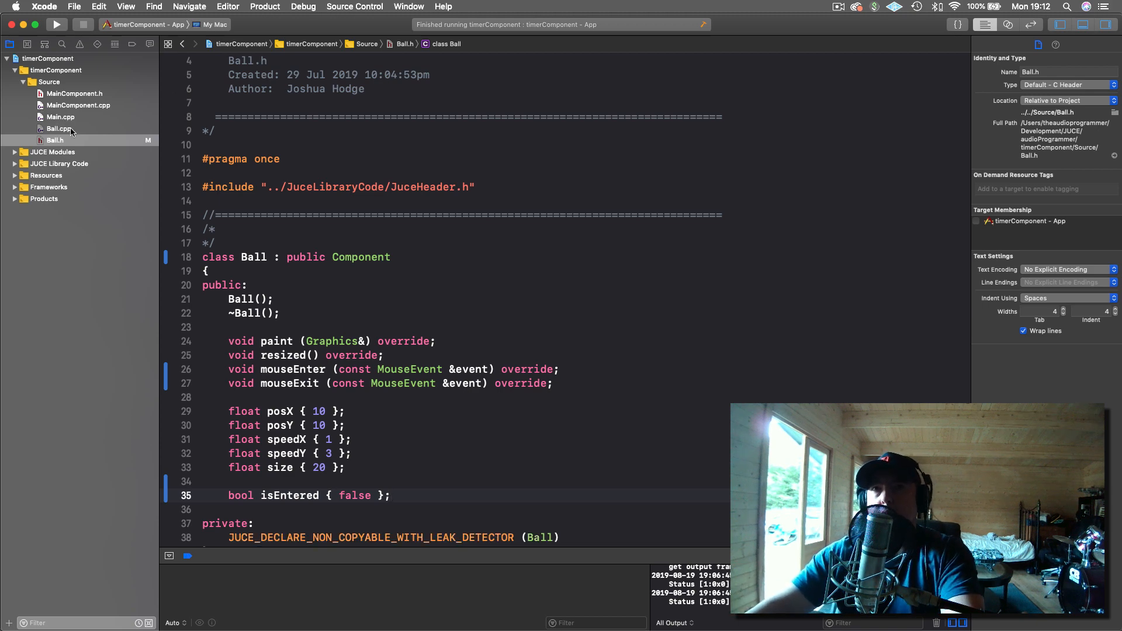
{"action": "left_click", "coordinate": [57, 129]}
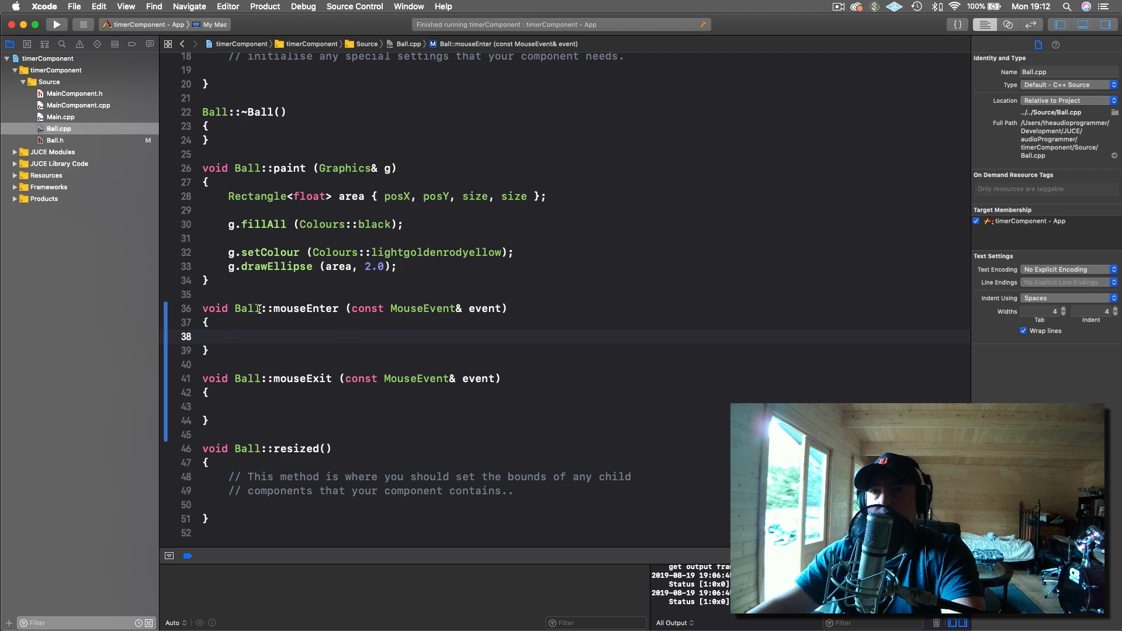
Step: Set isEntered = true in mouseEnter and isEntered = false in mouseExit
{"action": "type", "text": "isEntered ="}
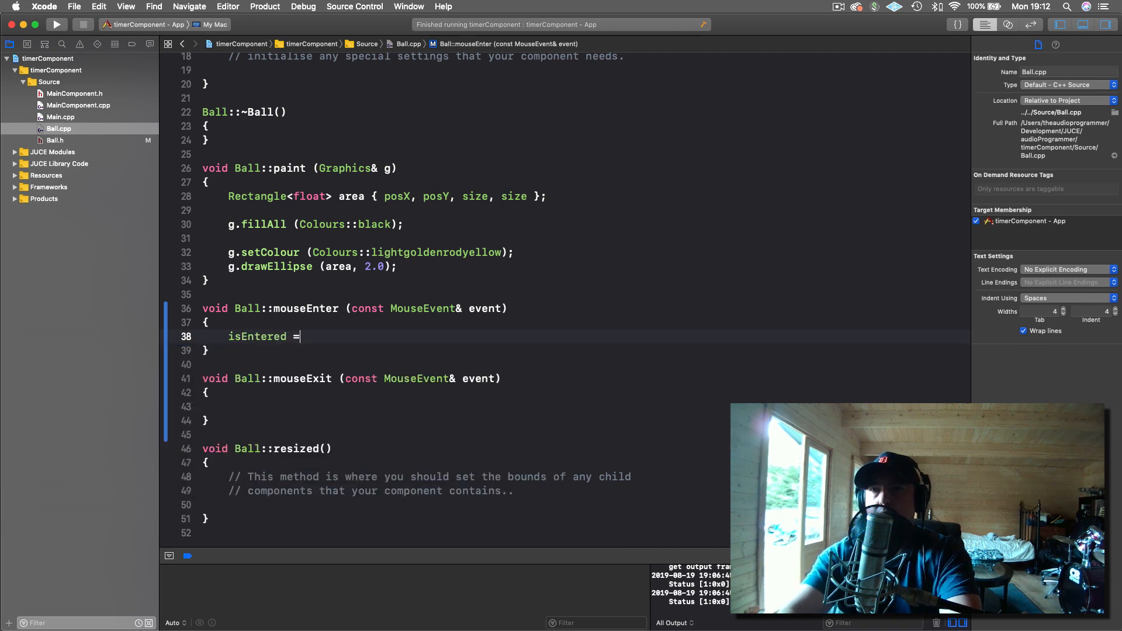
{"action": "type", "text": "true;"}
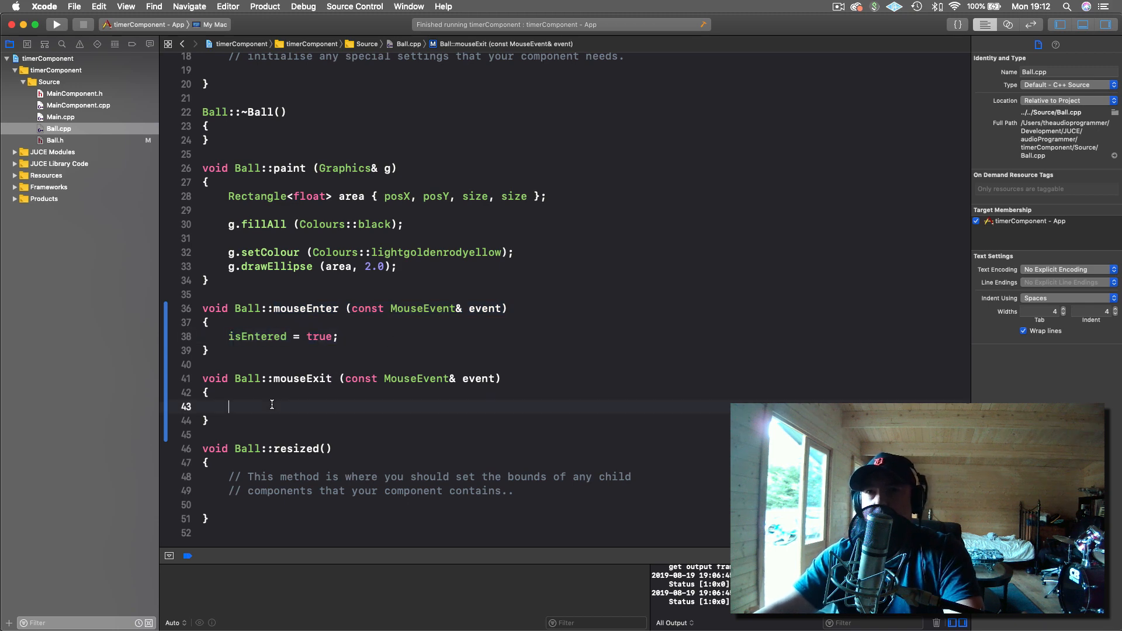
{"action": "type", "text": "isEntered = true;"}
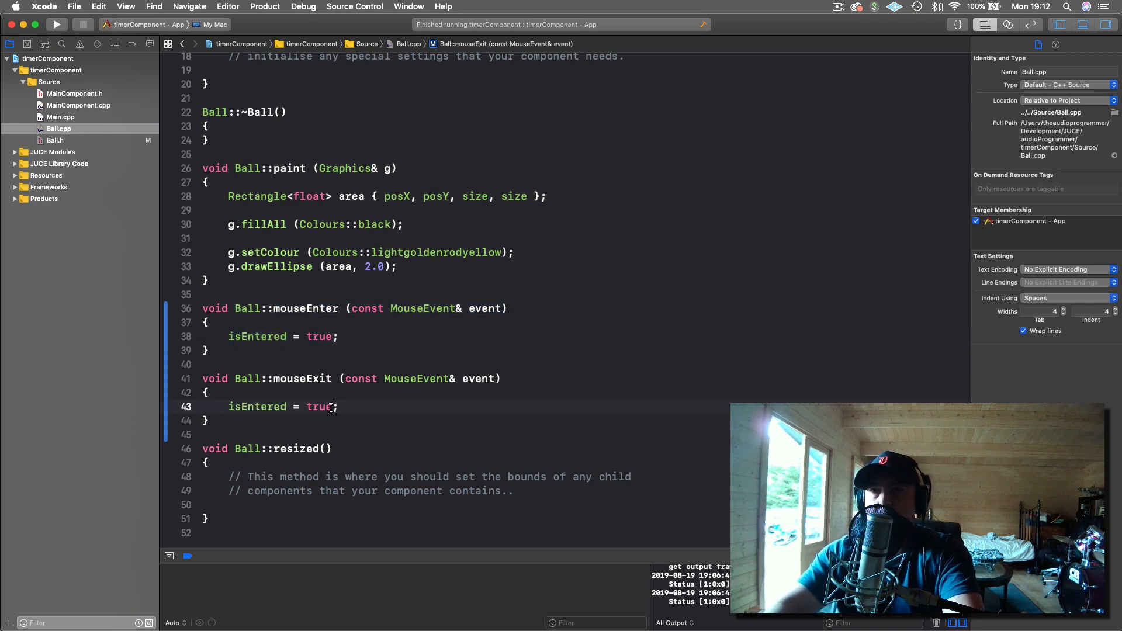
{"action": "type", "text": "flase"}
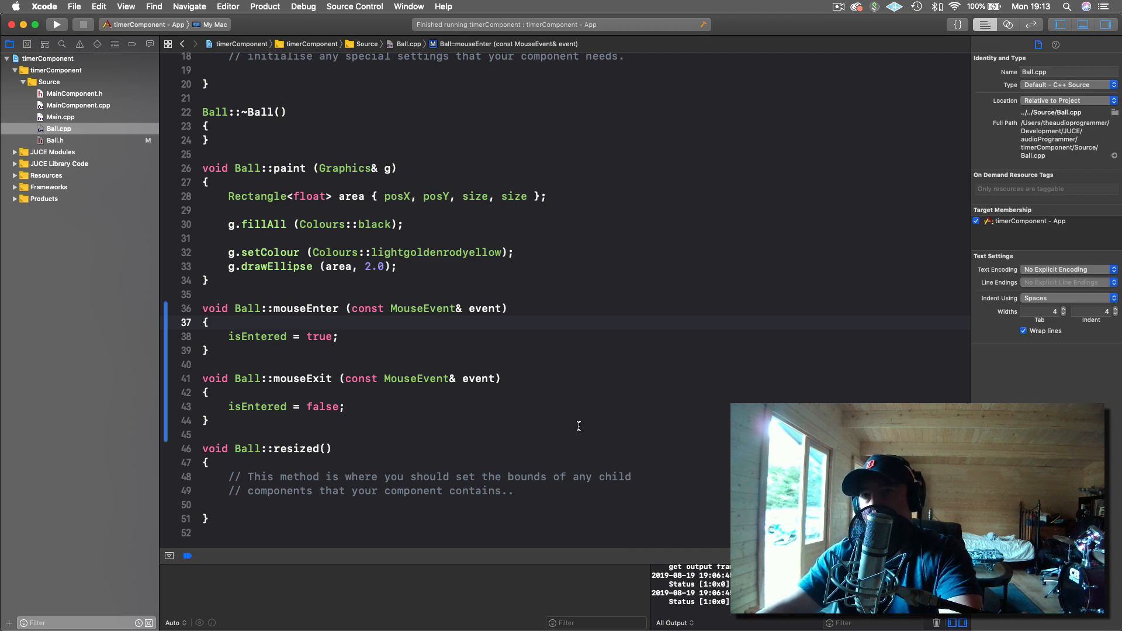
{"action": "scroll", "scroll_direction": "down", "scroll_amount": 3}
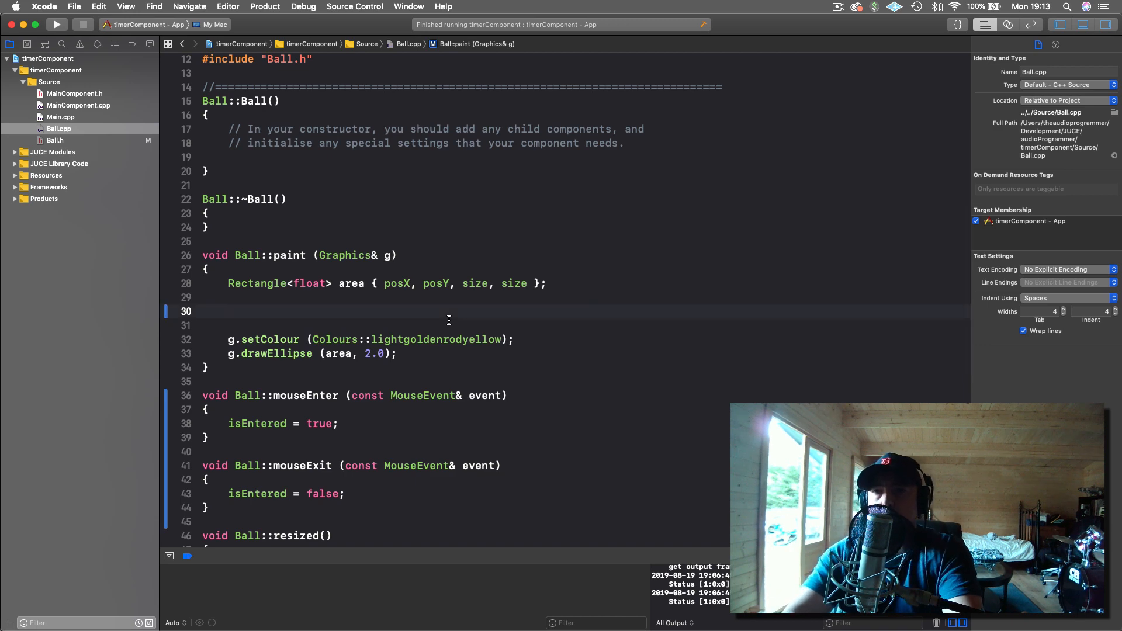
Step: Write if (isEntered) filling Colours::red, else filling Colours::black in paint()
{"action": "type", "text": "if"}
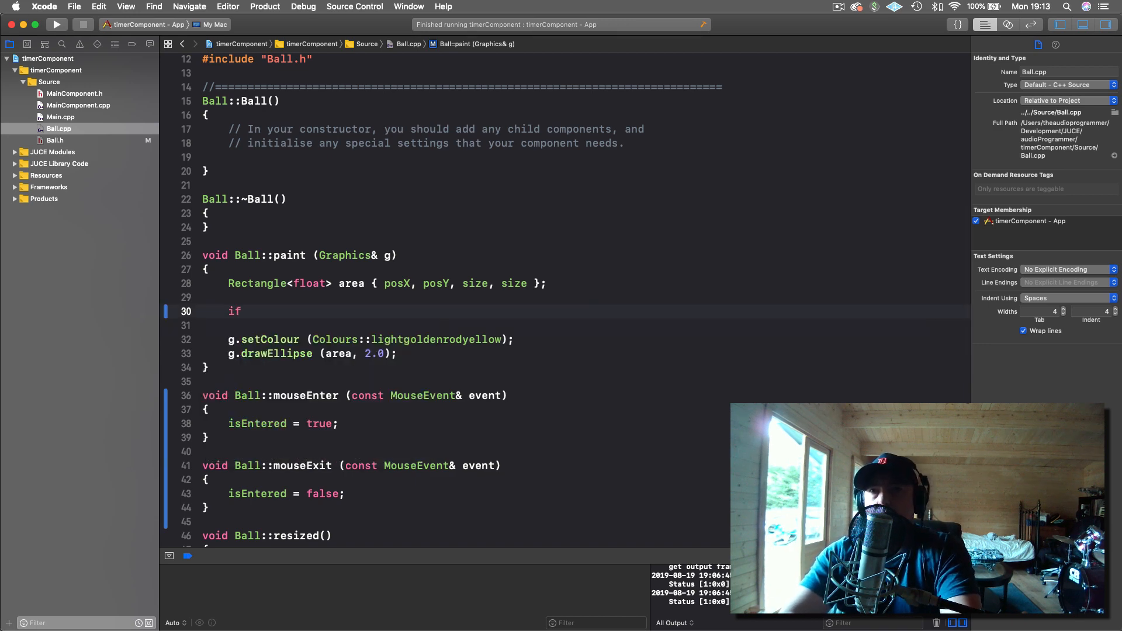
{"action": "type", "text": "(i)"}
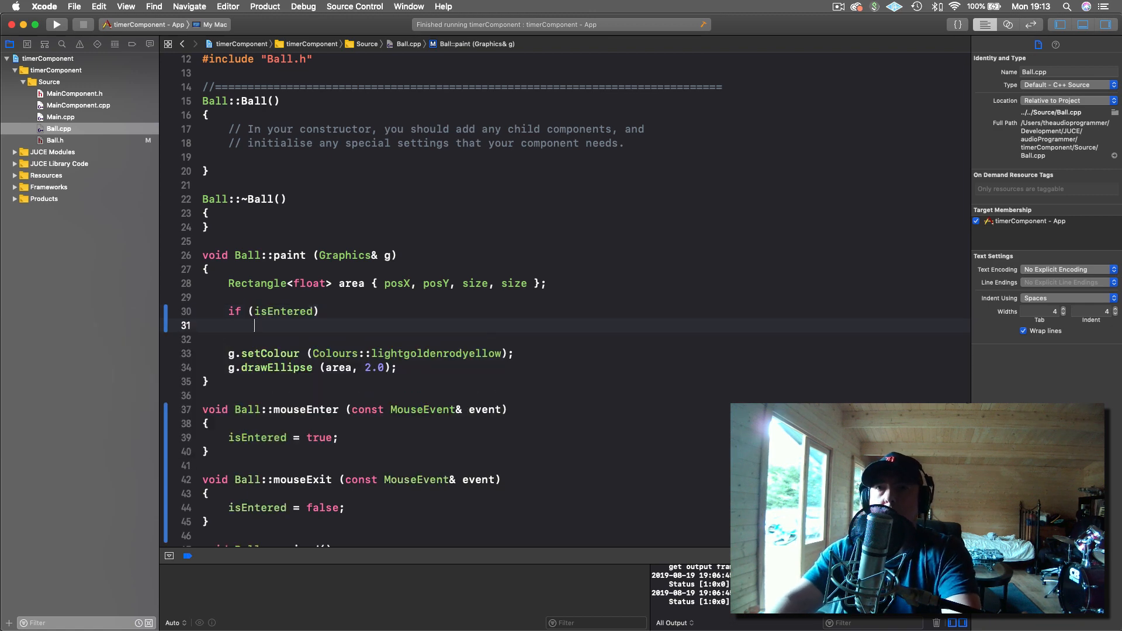
{"action": "type", "text": "{"}
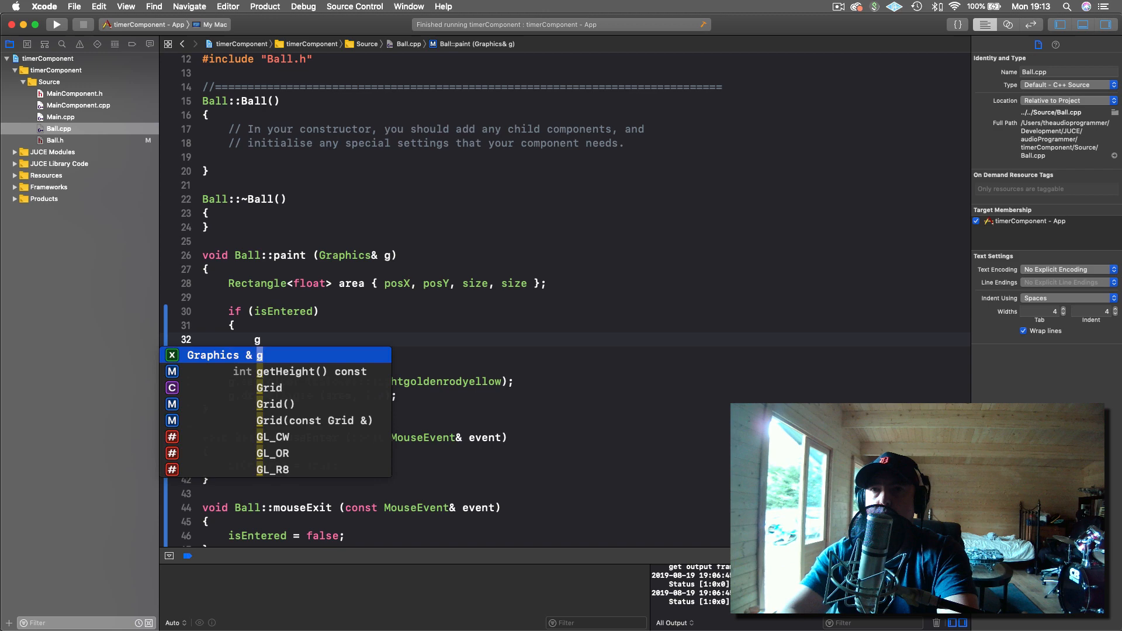
{"action": "type", "text": ".fillAll("}
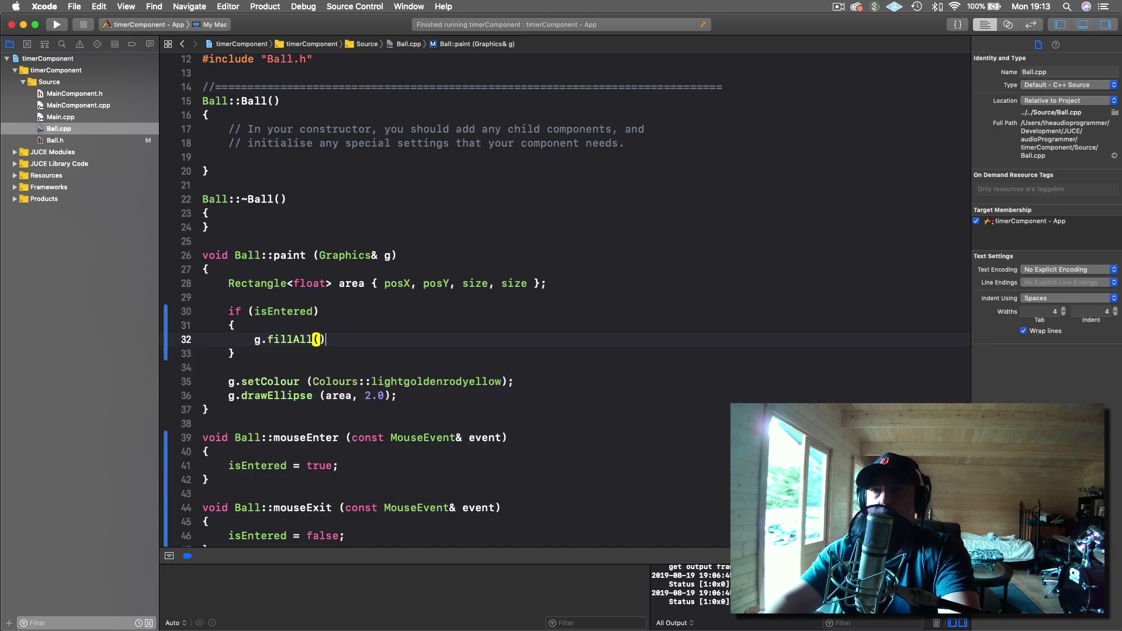
{"action": "type", "text": "(C"}
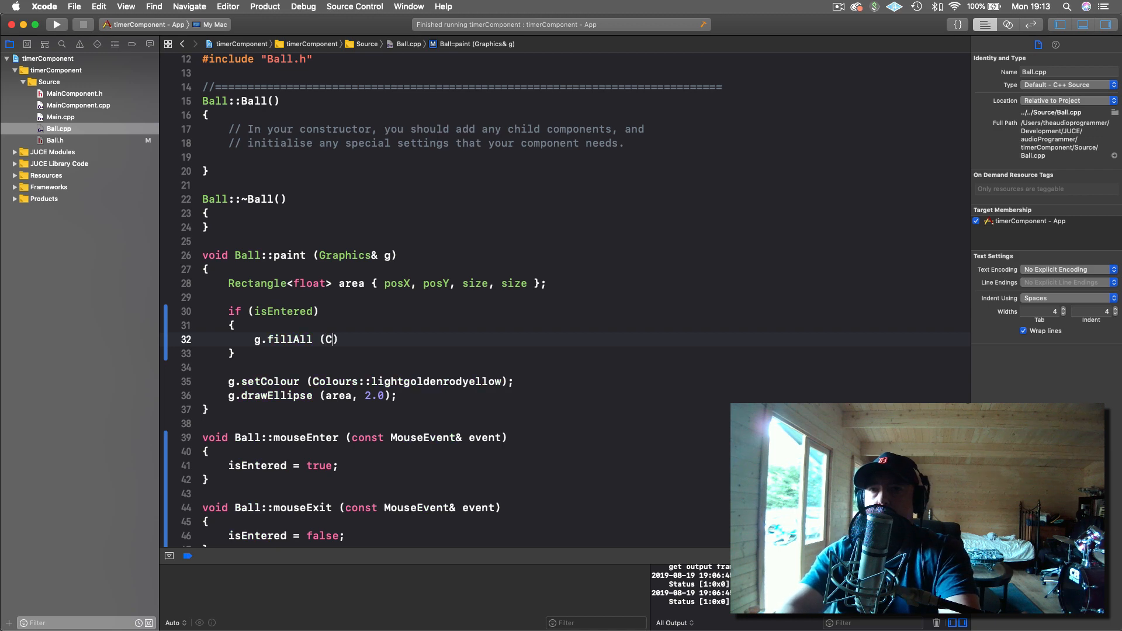
{"action": "type", "text": "olours::red"}
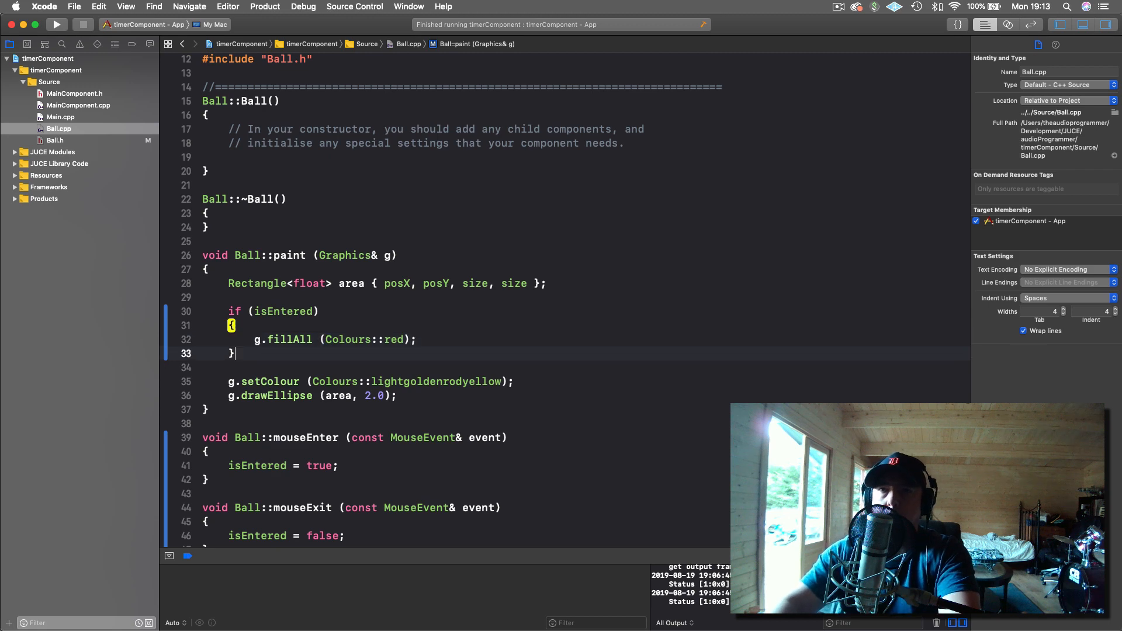
{"action": "type", "text": "else"}
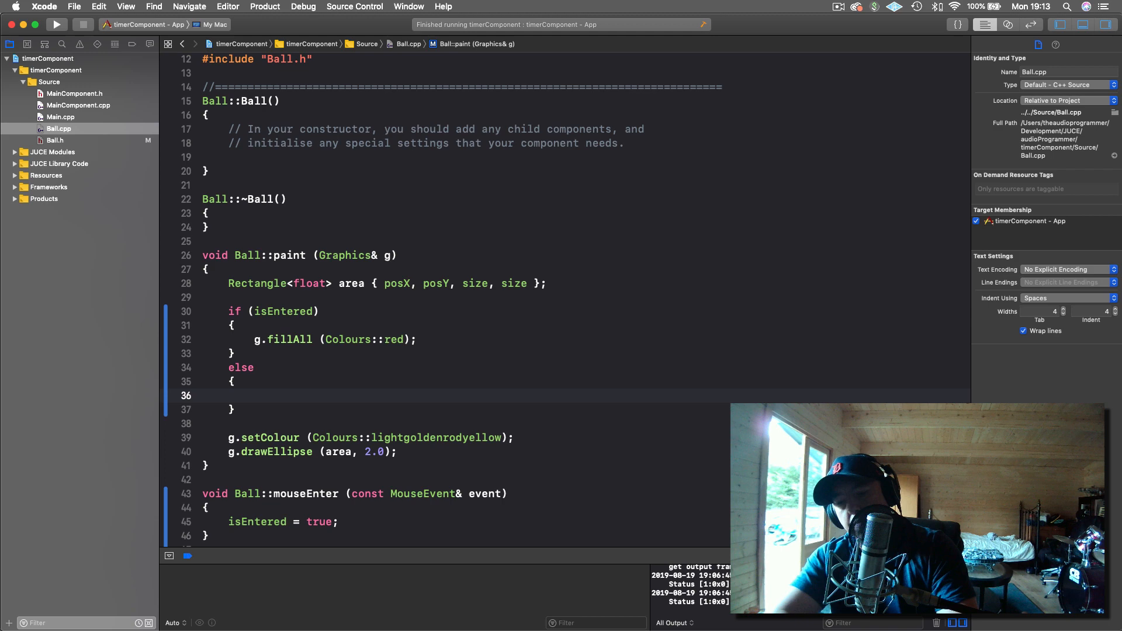
{"action": "type", "text": "g.fillAll (Colours::black);"}
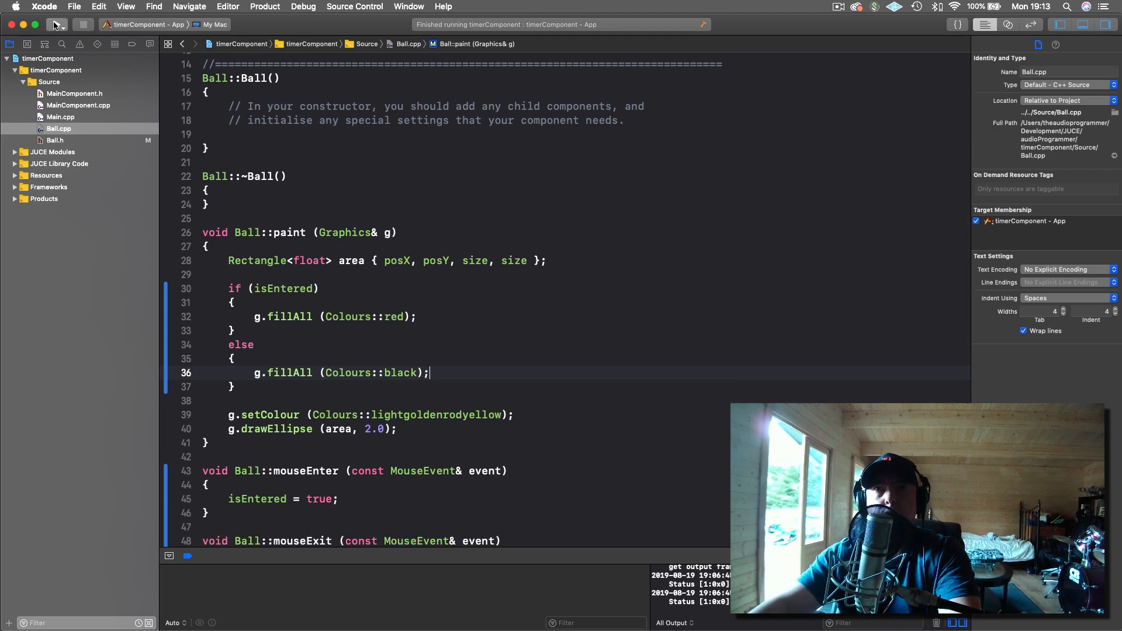
Step: Run the timerComponent app to verify the red/black hover fill, then stop it
{"action": "left_click", "coordinate": [56, 24]}
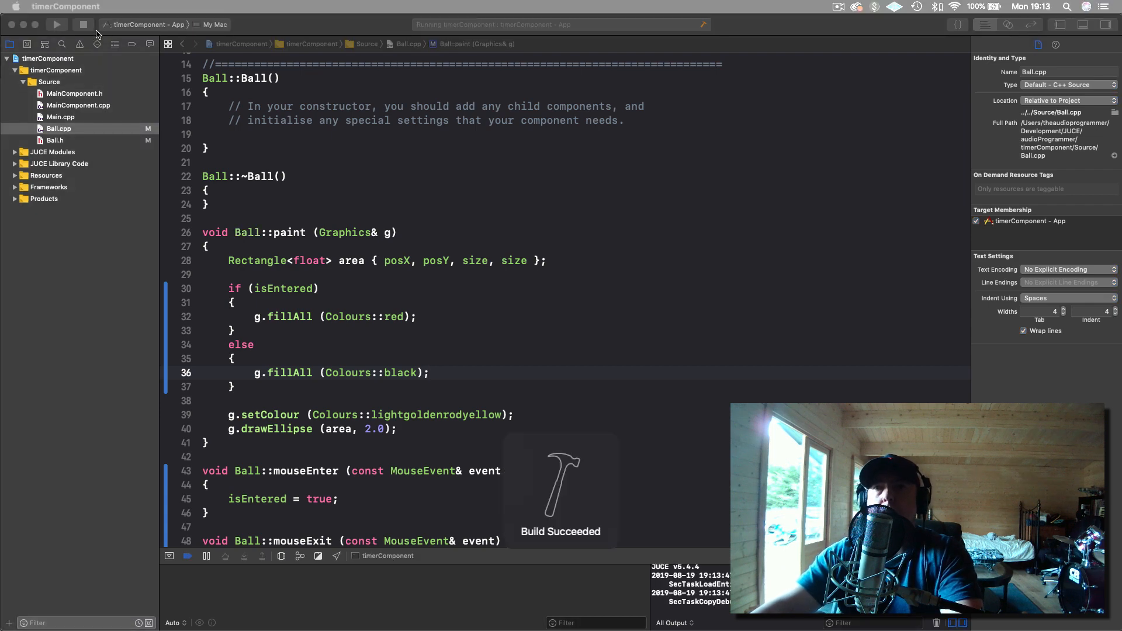
{"action": "left_click", "coordinate": [56, 25]}
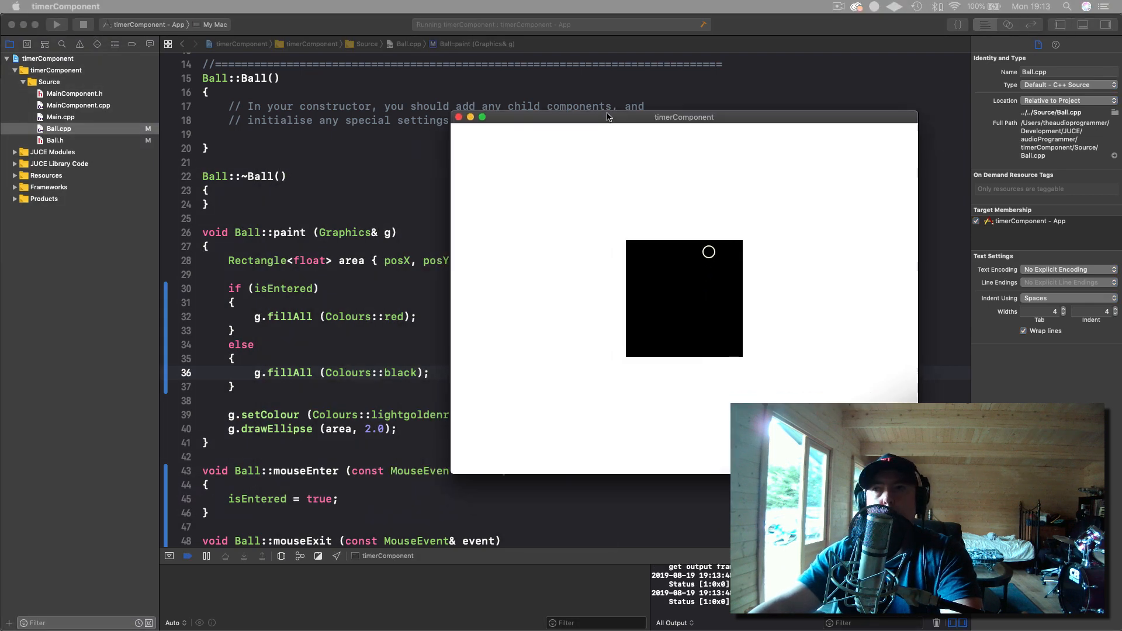
{"action": "left_click_drag", "start_coordinate": [610, 117], "coordinate": [673, 103]}
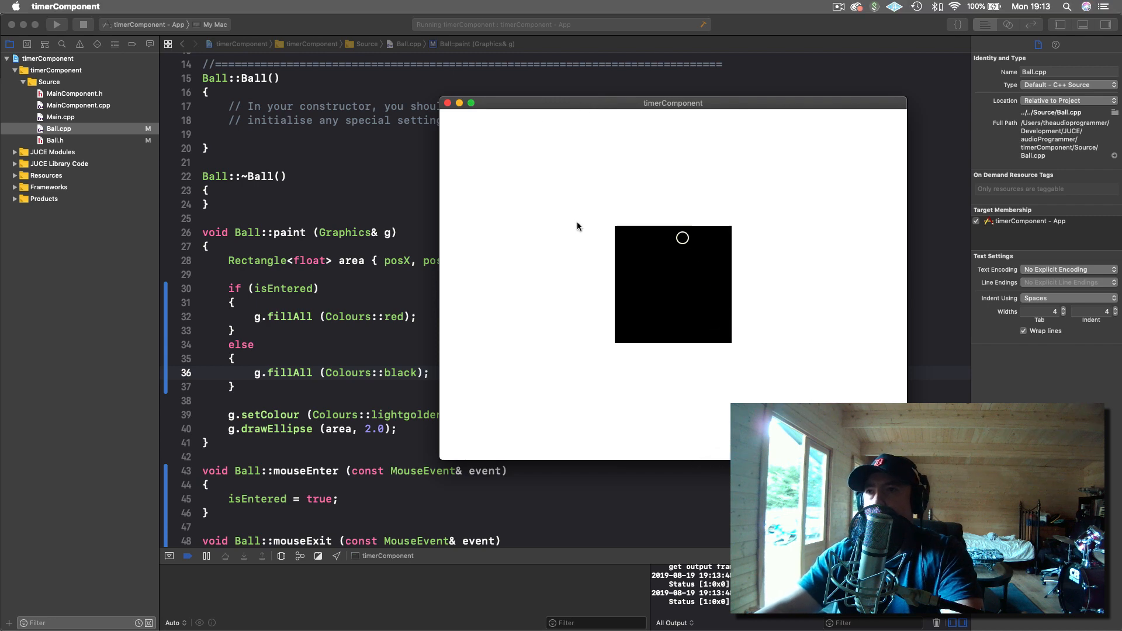
{"action": "mouse_move", "coordinate": [638, 246]}
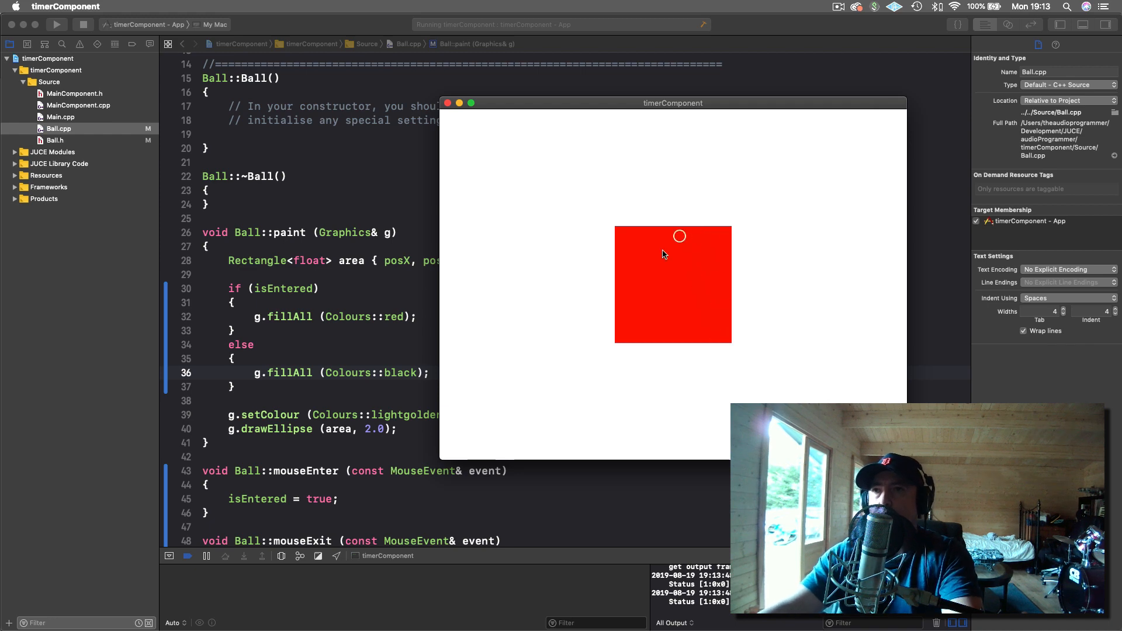
{"action": "mouse_move", "coordinate": [588, 258]}
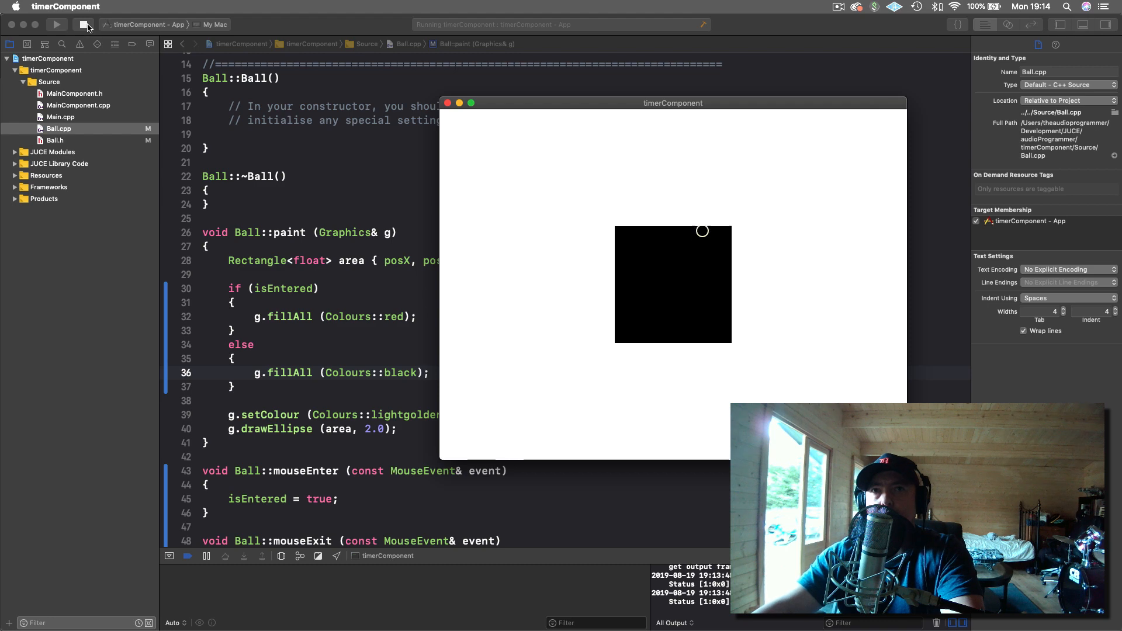
{"action": "left_click", "coordinate": [84, 25]}
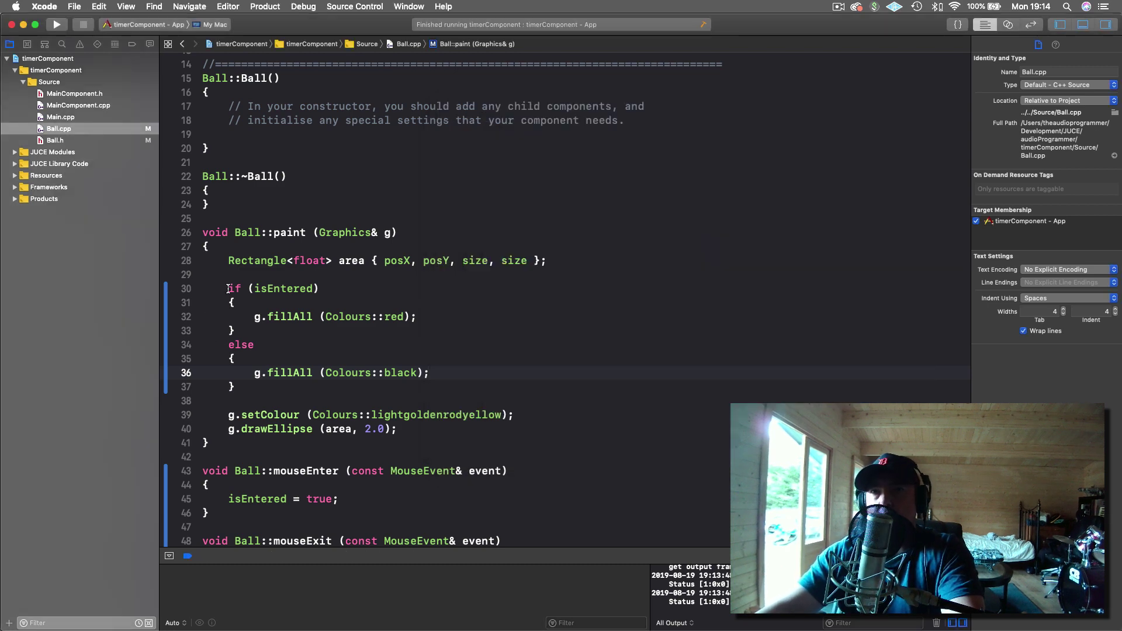
Step: Start a new g.fillAll call with 'isEntered ?' as its colour argument
{"action": "left_click_drag", "start_coordinate": [228, 287], "coordinate": [236, 386]}
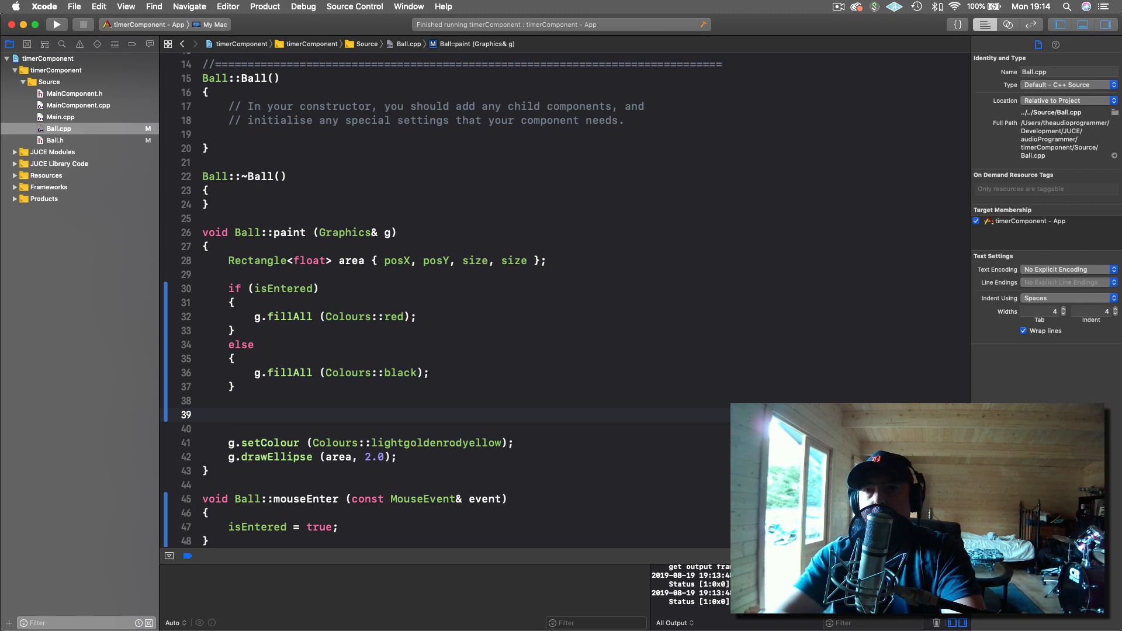
{"action": "type", "text": "g.f"}
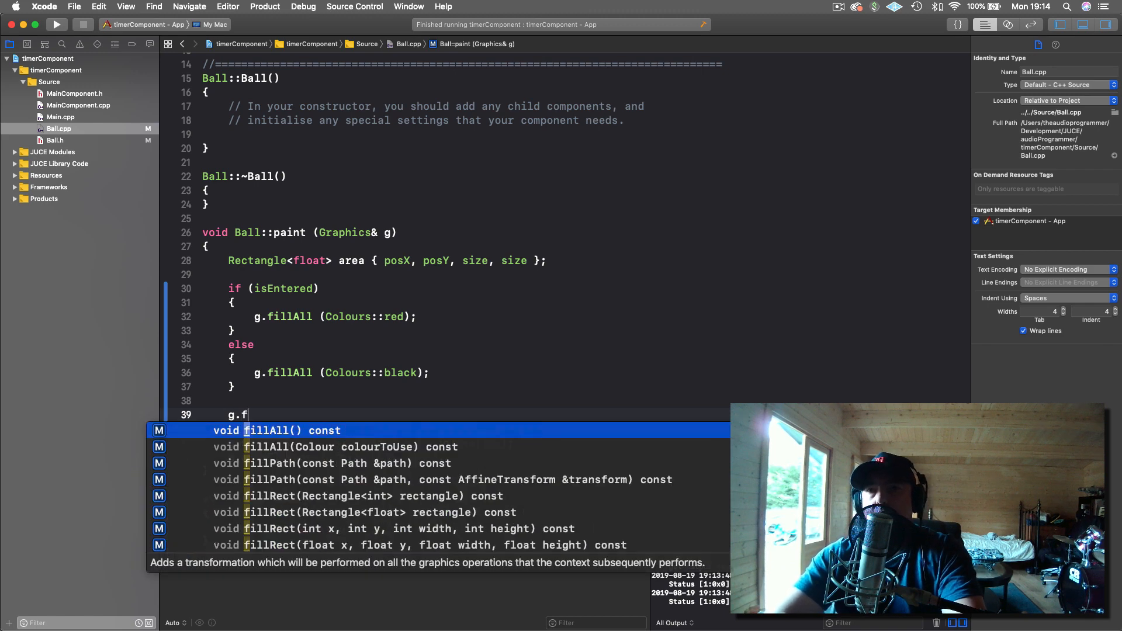
{"action": "type", "text": "illAll (Colour colourToUse"}
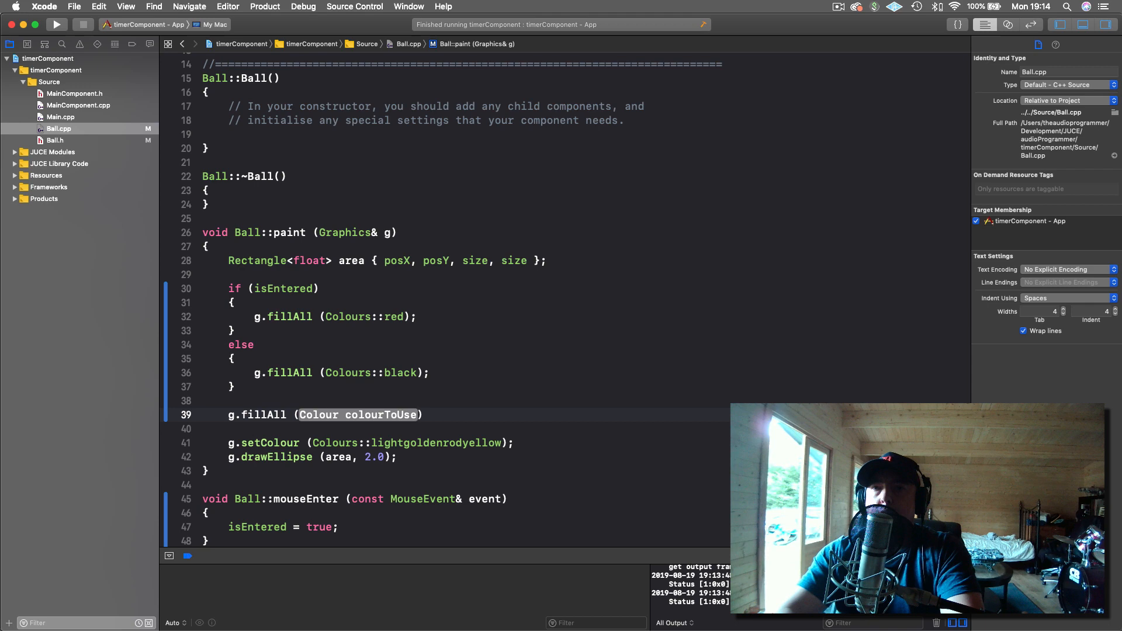
{"action": "double_click", "coordinate": [358, 415]}
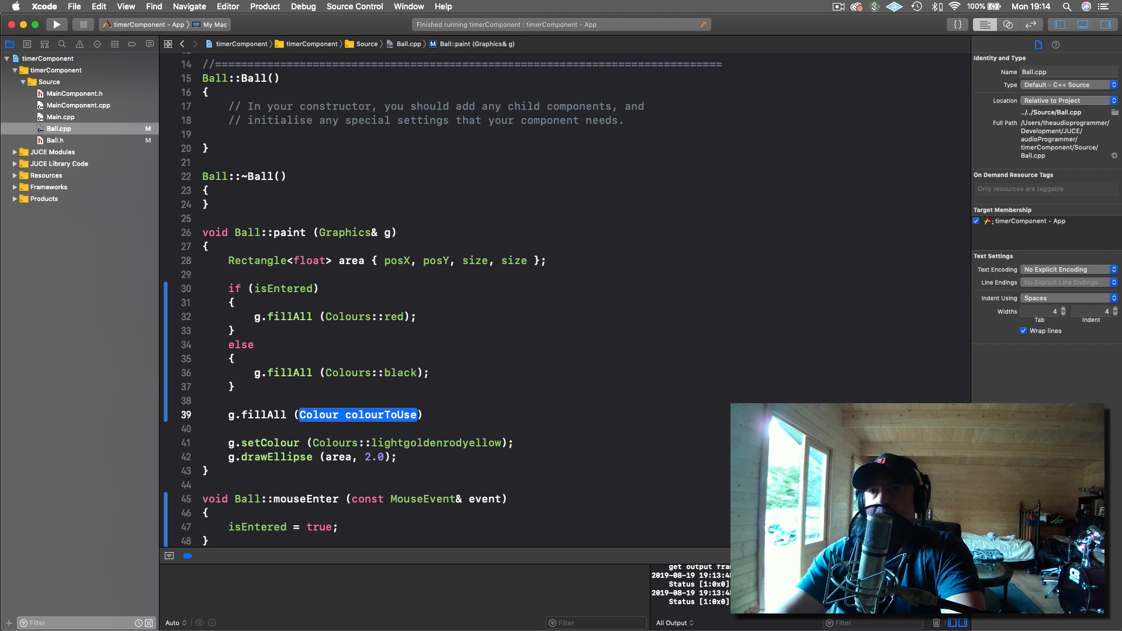
{"action": "type", "text": "isEntered"}
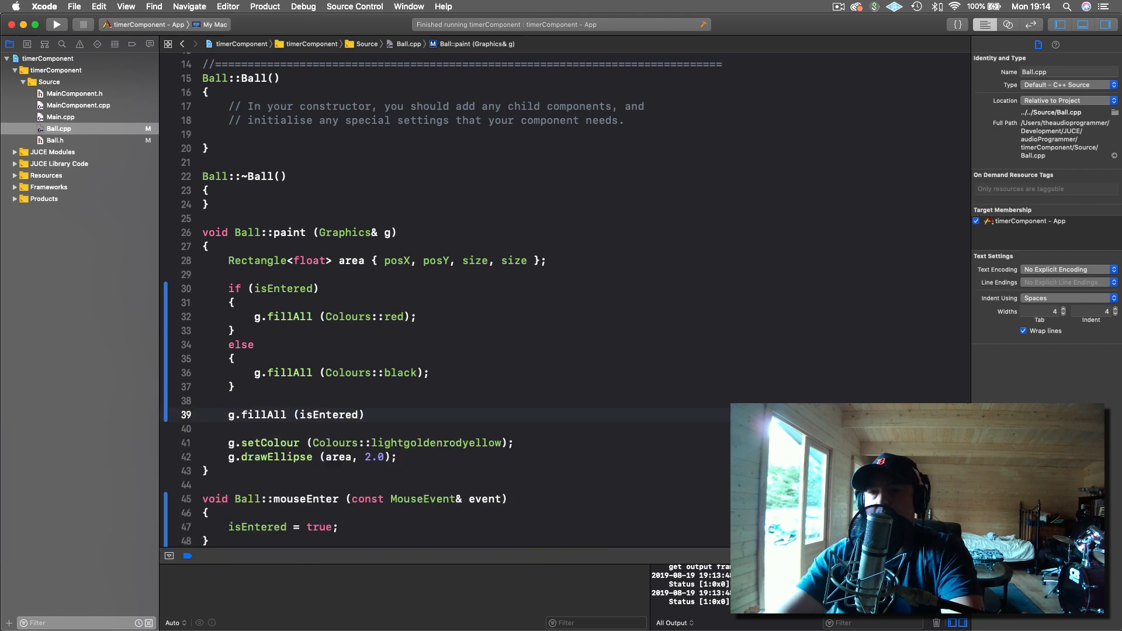
{"action": "type", "text": "?"}
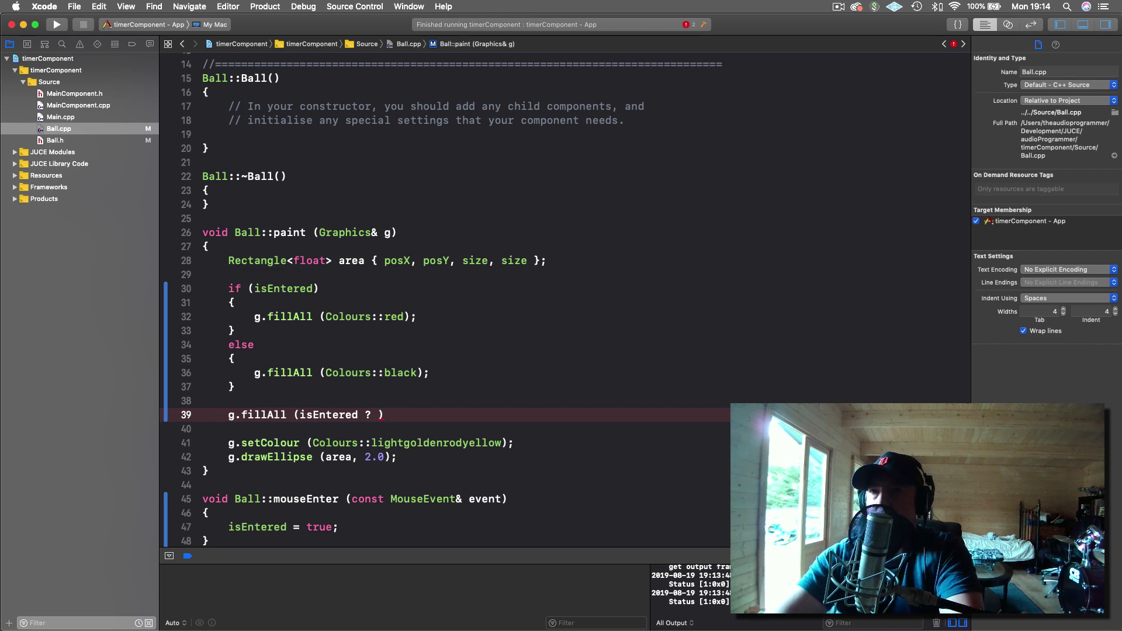
Step: Complete the ternary with Colours::red : Colours::black and select the old if/else block for removal
{"action": "type", "text": "Colours::red :"}
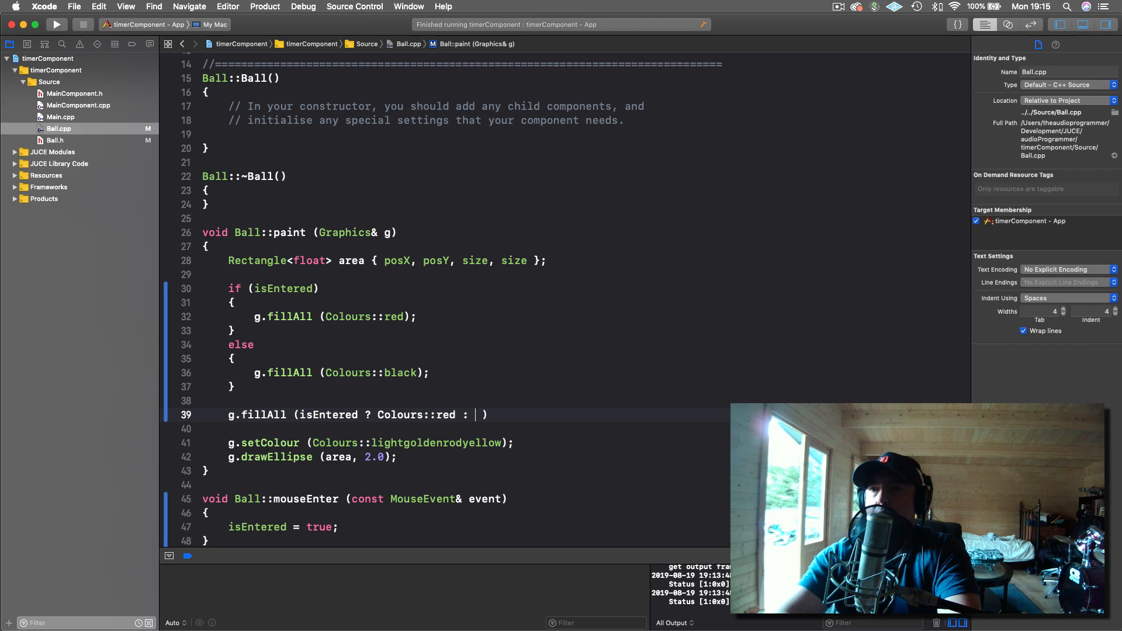
{"action": "type", "text": "Colours::b"}
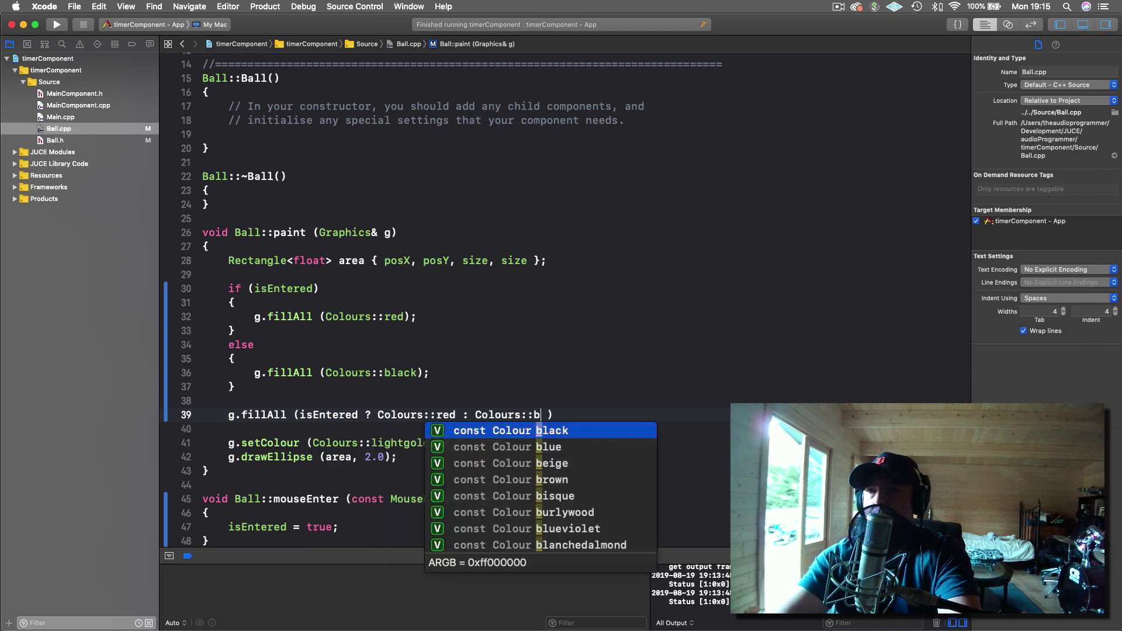
{"action": "key", "text": "Return"}
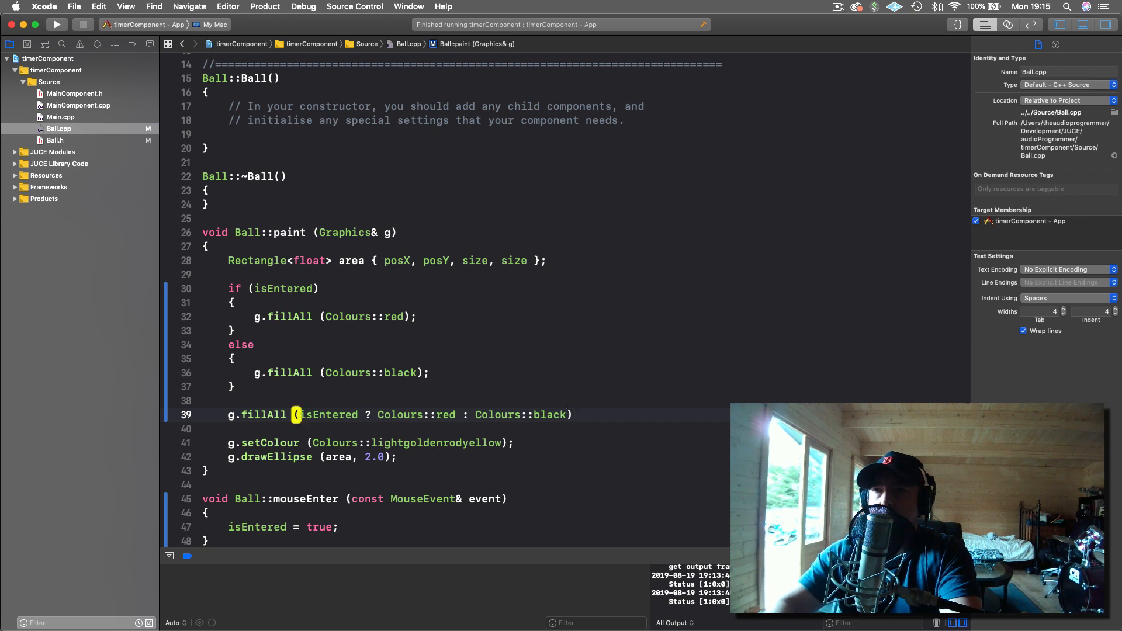
{"action": "type", "text": ";"}
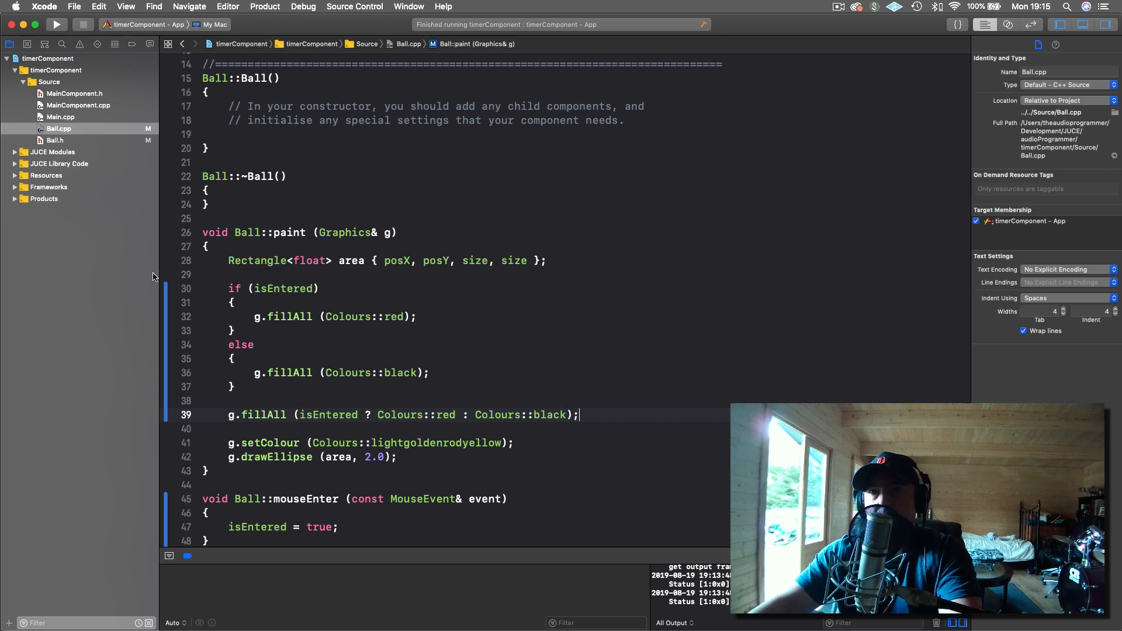
{"action": "left_click_drag", "start_coordinate": [229, 289], "coordinate": [235, 386]}
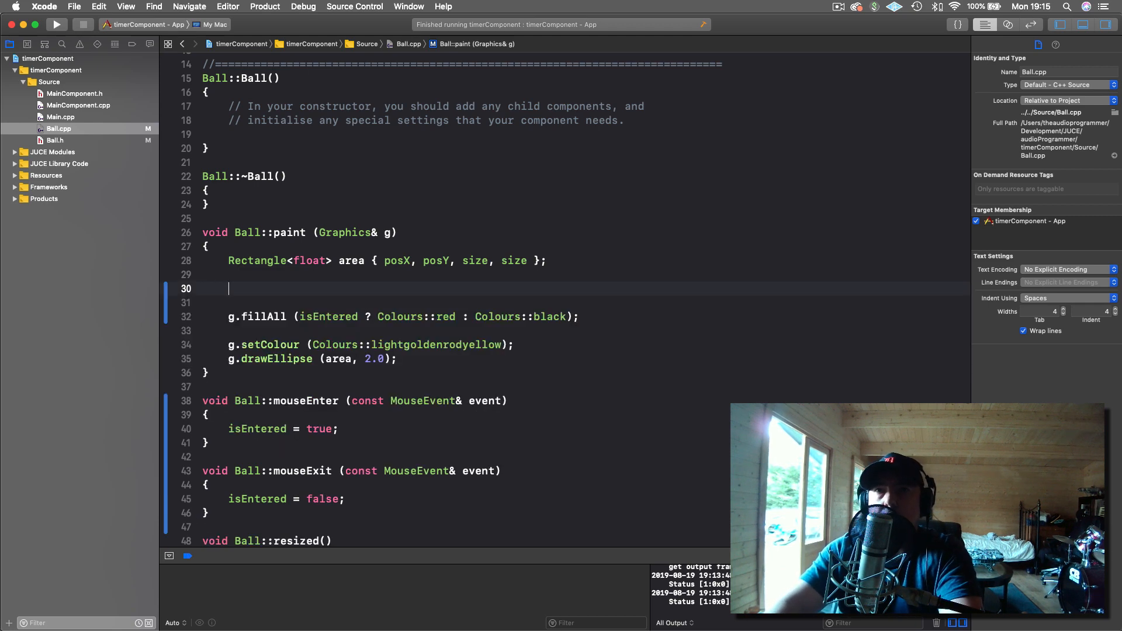
Step: Delete the leftover blank lines, rerun the app with the ternary fill, and stop it
{"action": "key", "text": "Backspace"}
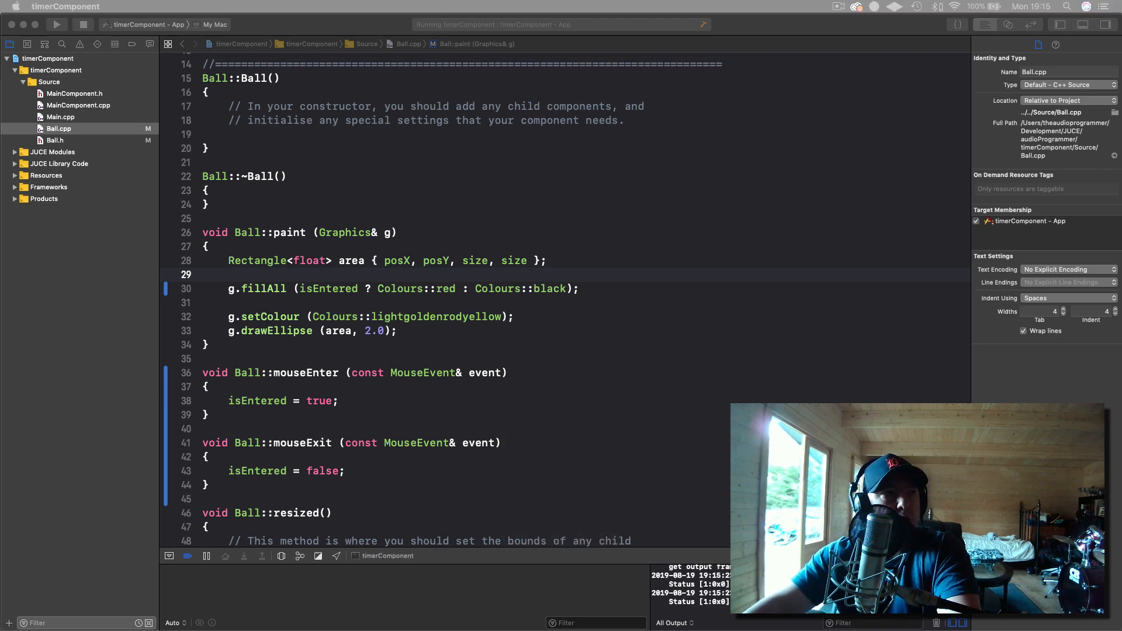
{"action": "left_click", "coordinate": [56, 25]}
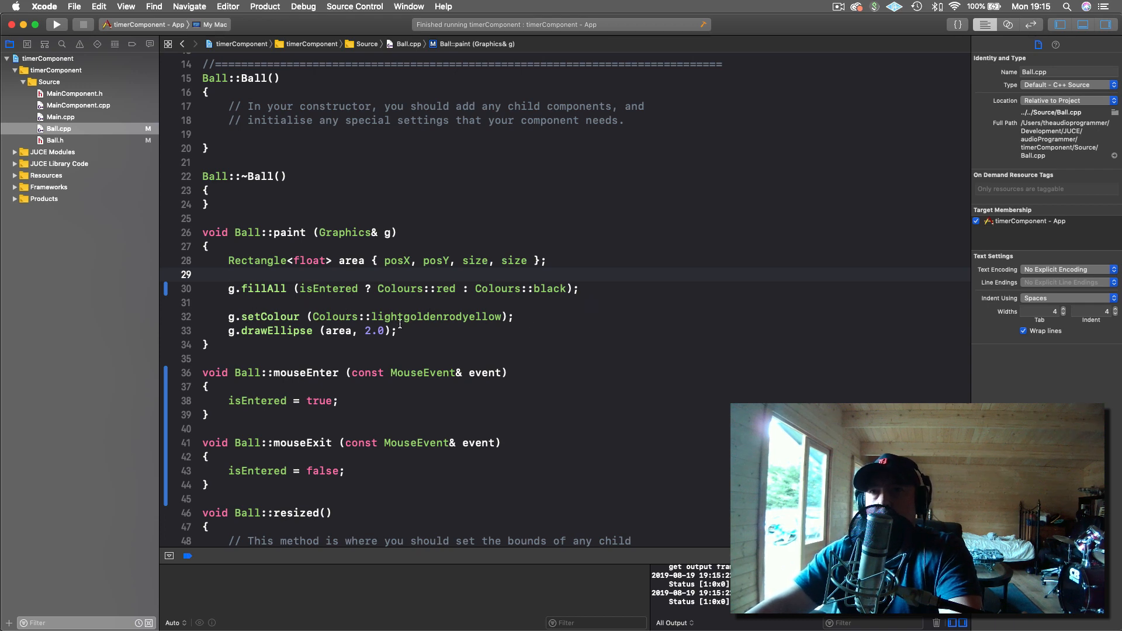
Step: Replace the setColour argument with isEntered ? Colours::grey : Colours::lightgoldenrodyellow for the ellipse
{"action": "double_click", "coordinate": [408, 317]}
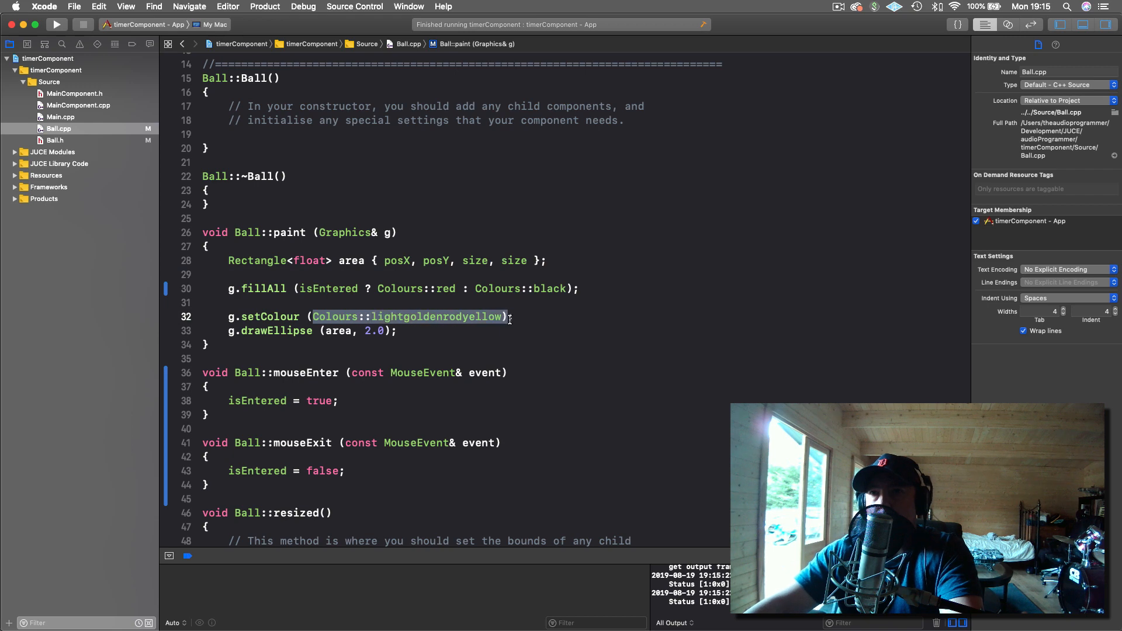
{"action": "key", "text": "Delete"}
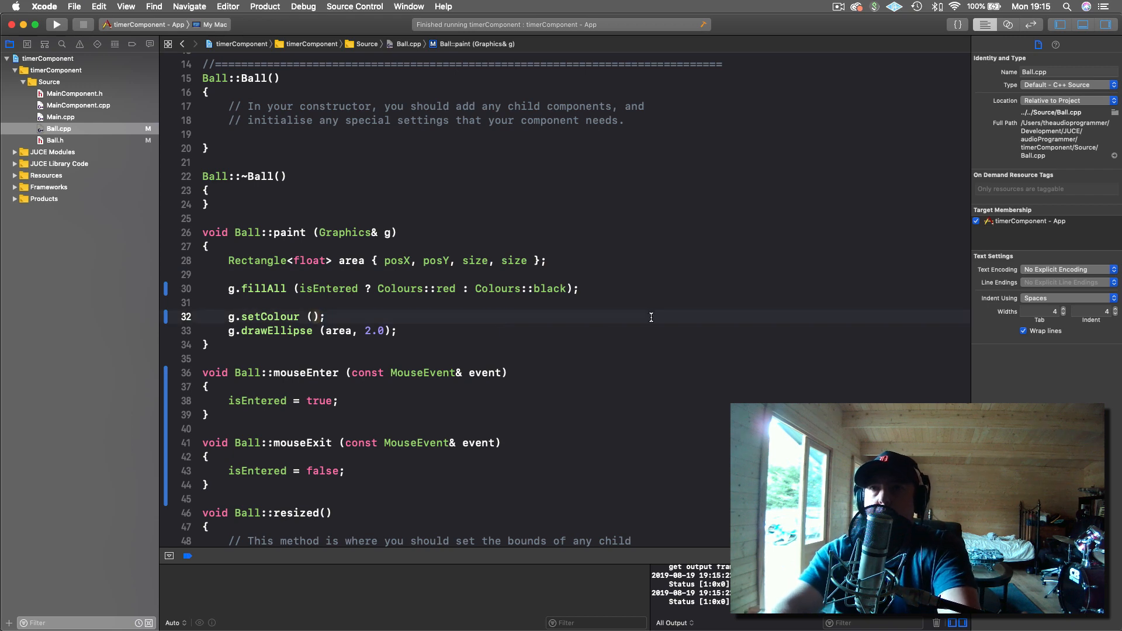
{"action": "type", "text": "isEntered ?"}
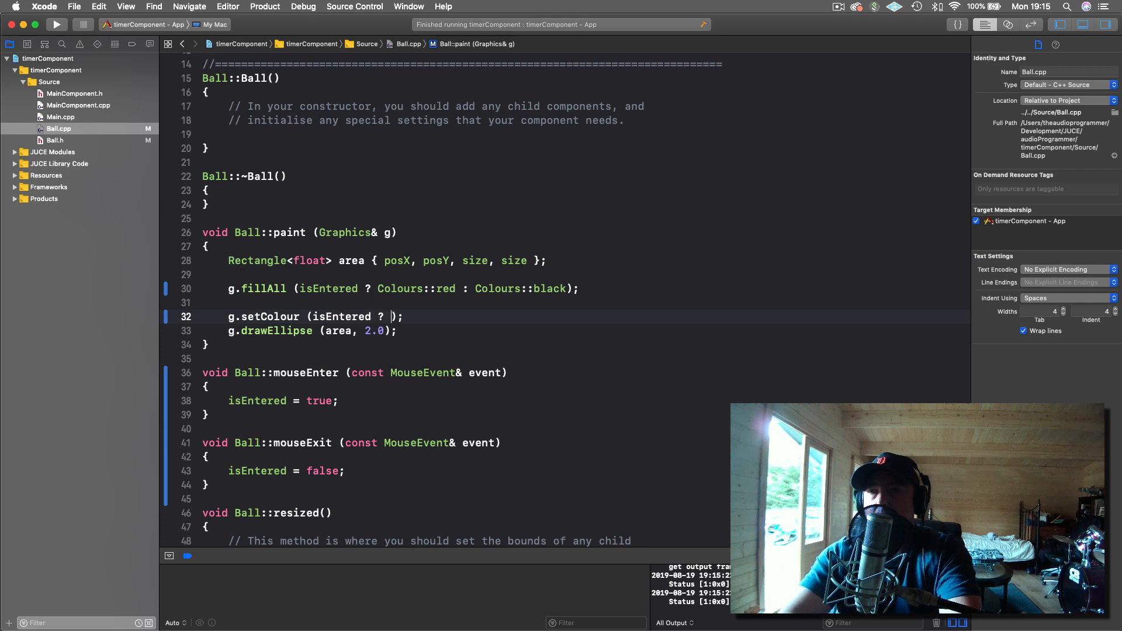
{"action": "type", "text": "Colours::grey :"}
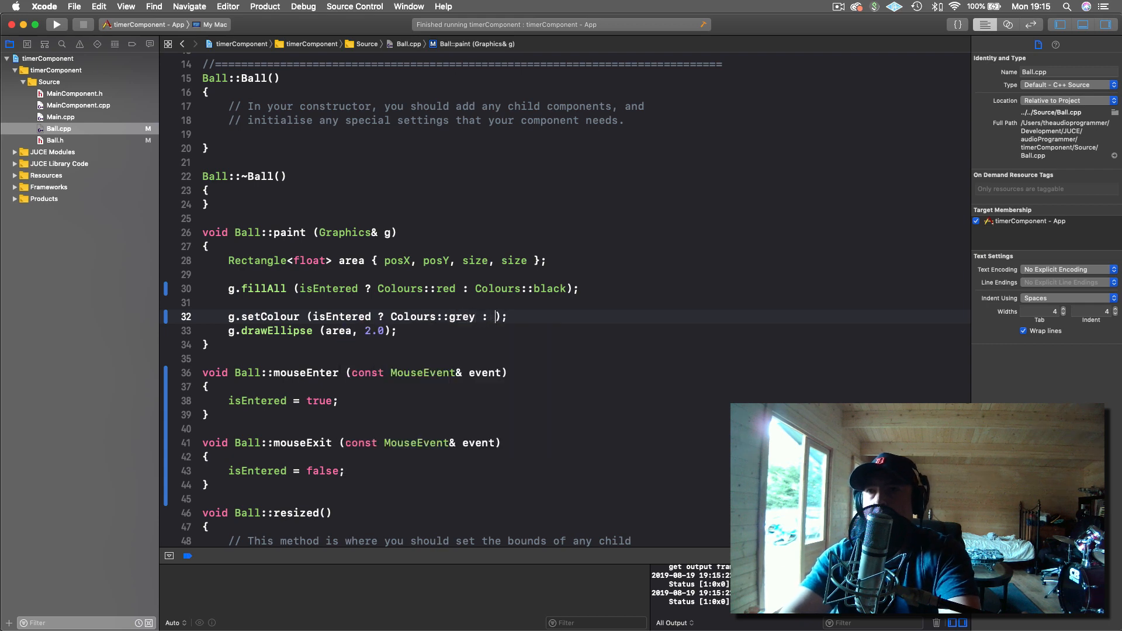
{"action": "type", "text": "Colours::lightgoldenrodyellow"}
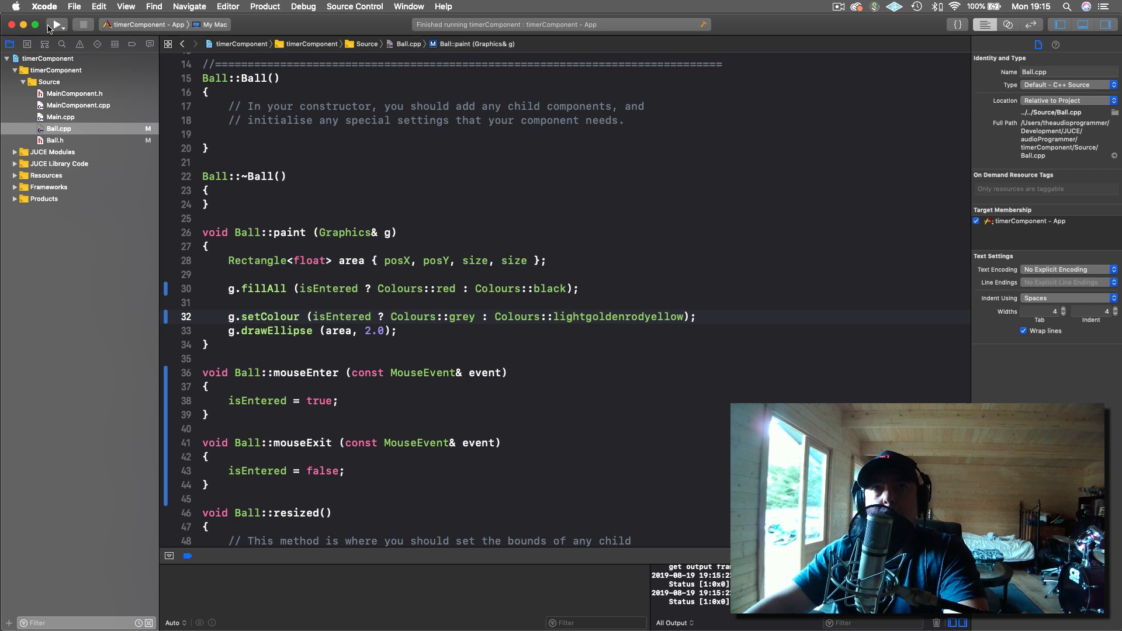
Step: Build and run the timerComponent app to test the hover colour changes
{"action": "left_click", "coordinate": [54, 25]}
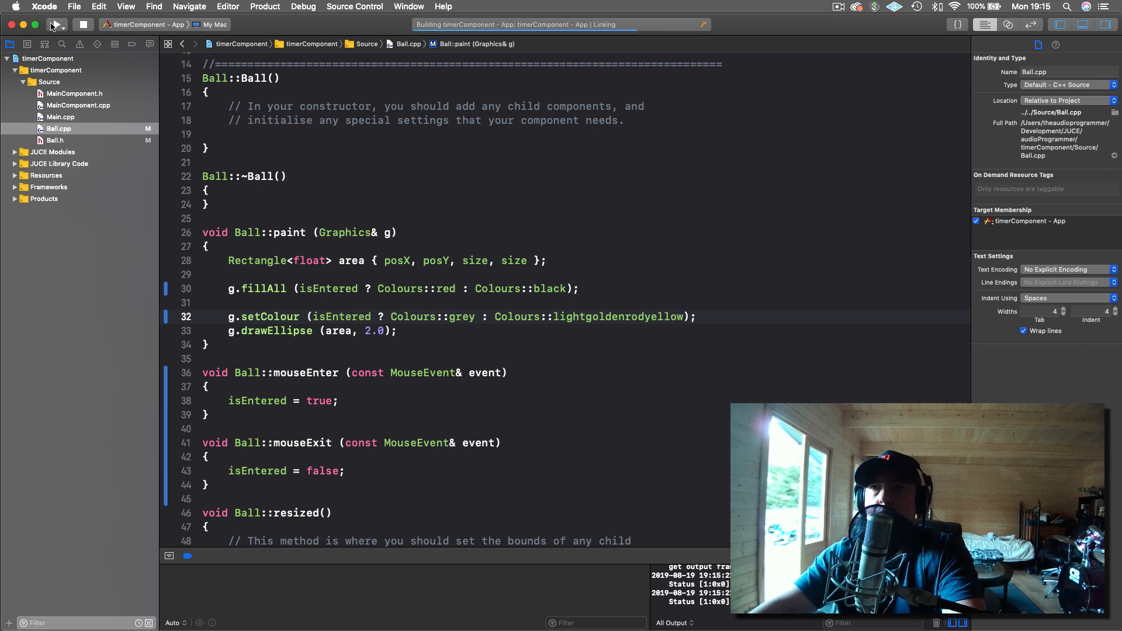
{"action": "left_click", "coordinate": [56, 25]}
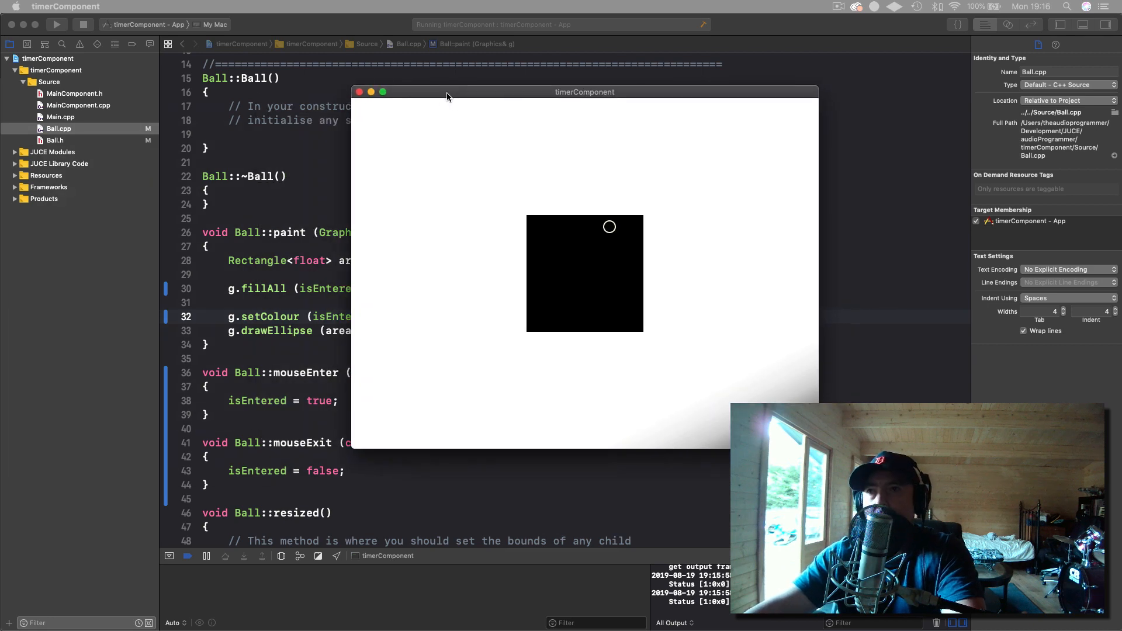
{"action": "mouse_move", "coordinate": [595, 258]}
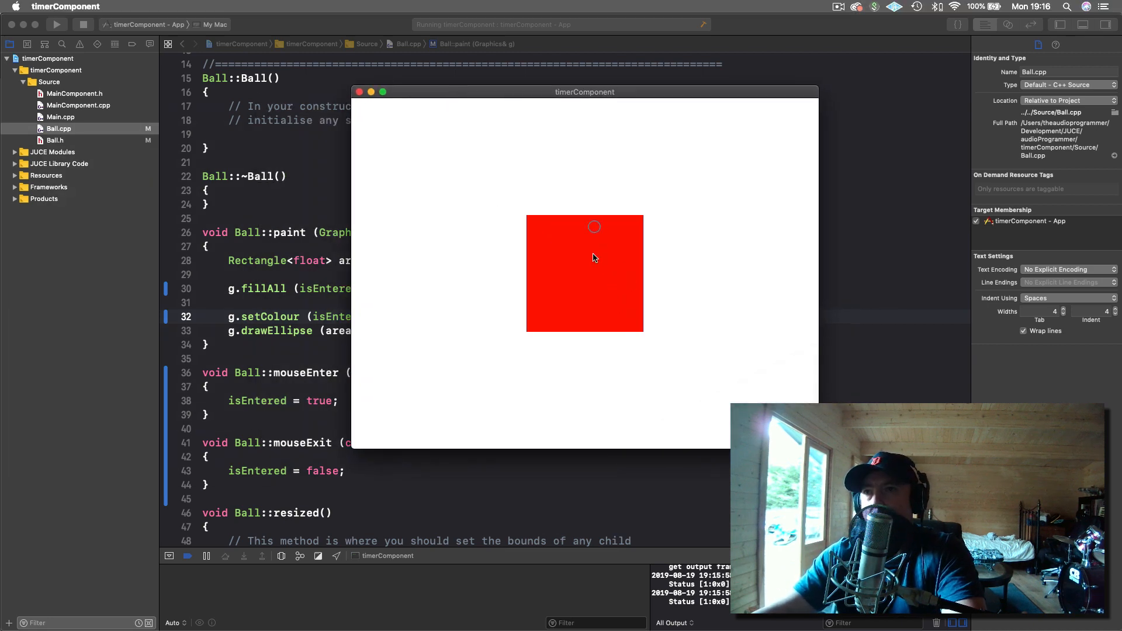
{"action": "mouse_move", "coordinate": [488, 233]}
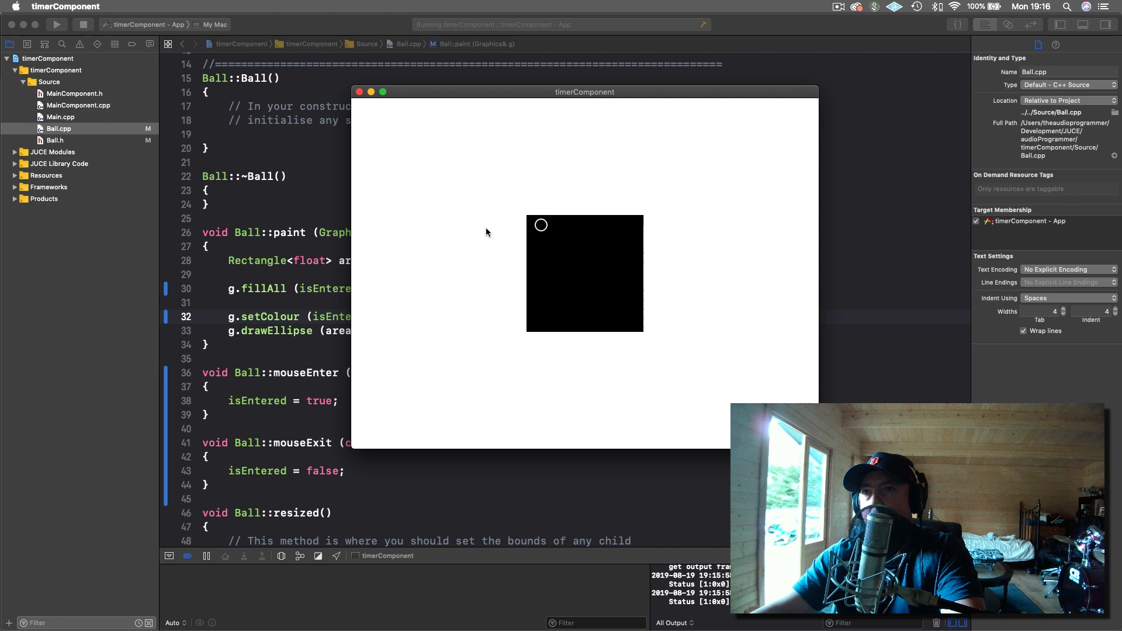